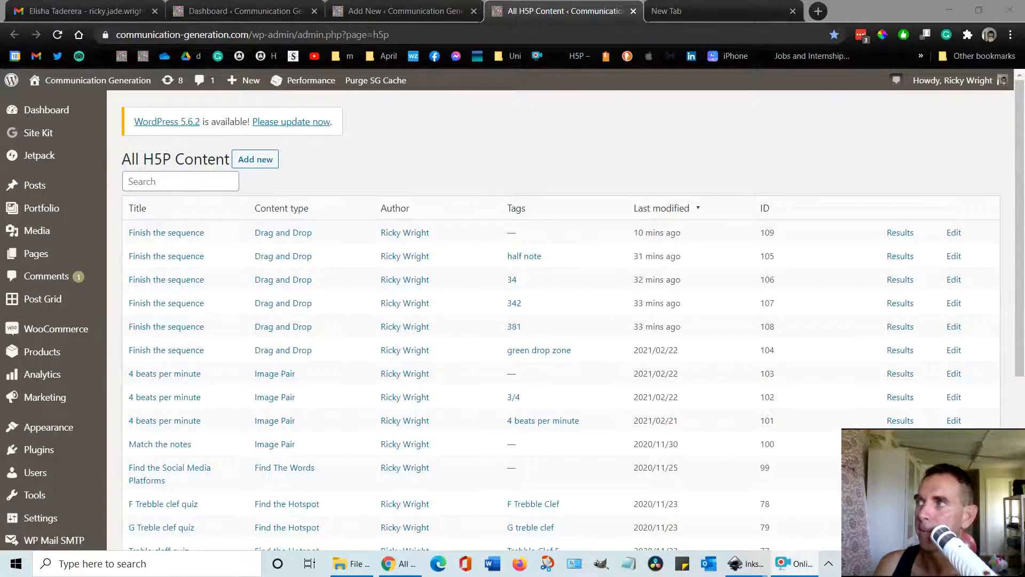
Play Finish the sequence: eighth note in Correct, half and sixteenth notes in Not this one
click(167, 231)
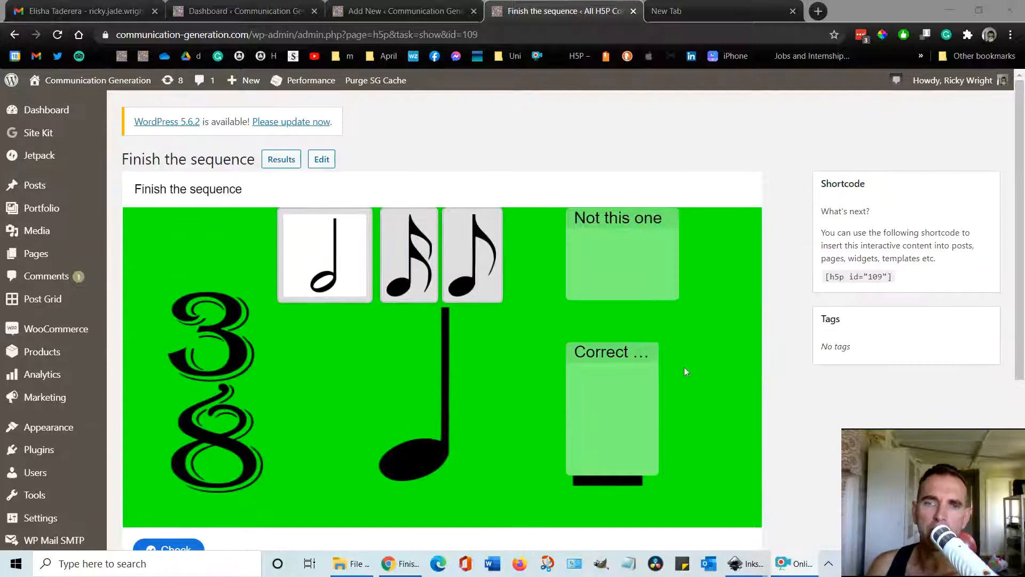
scroll(down, 3)
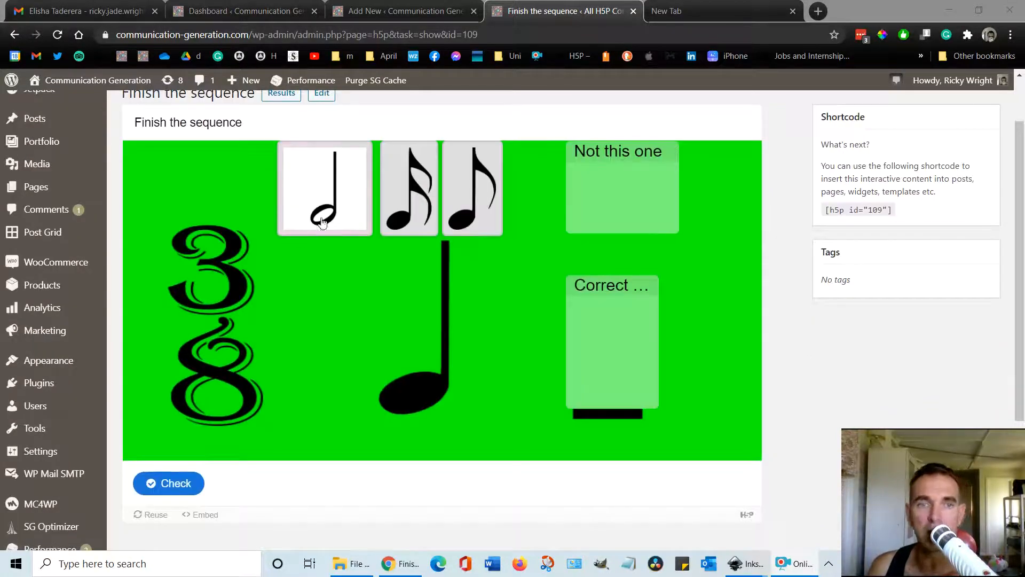
drag(324, 188, 520, 305)
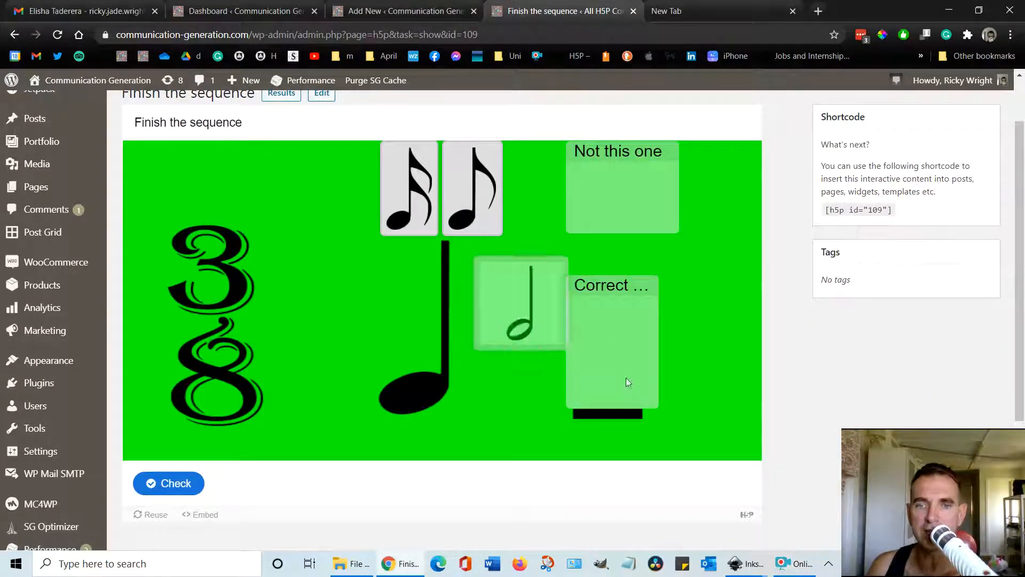
drag(520, 305, 601, 186)
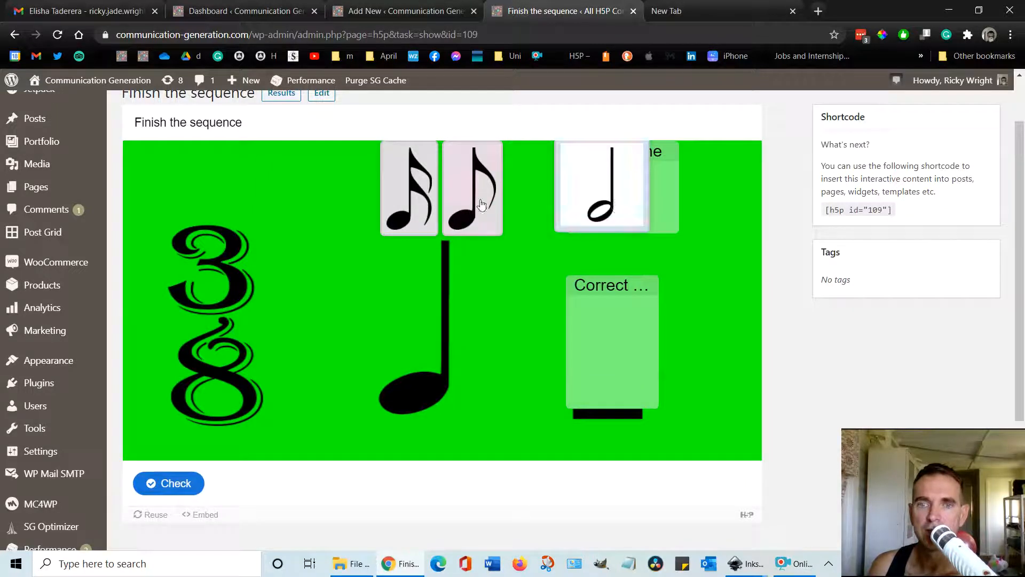
drag(472, 188, 597, 345)
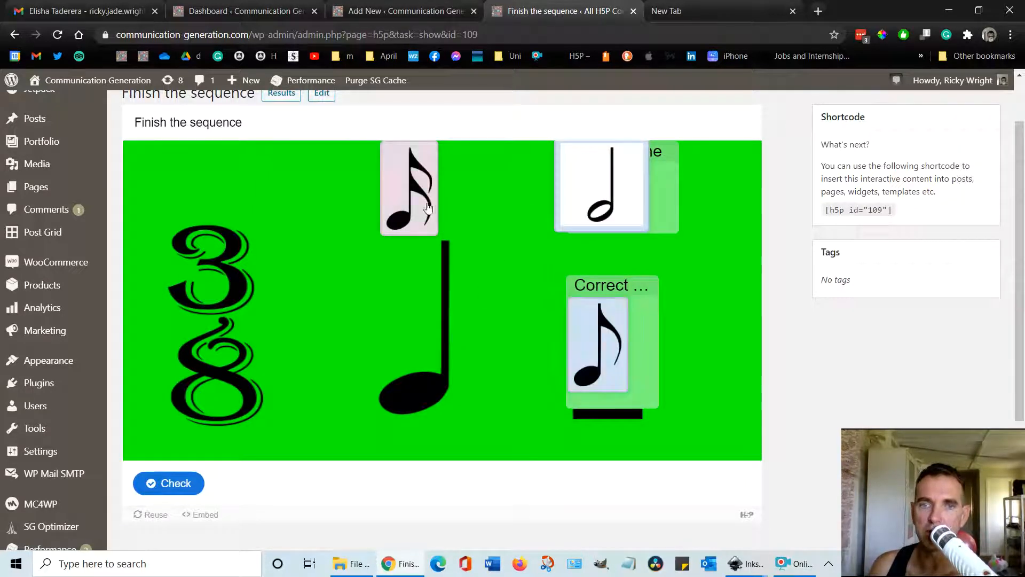
drag(409, 188, 602, 188)
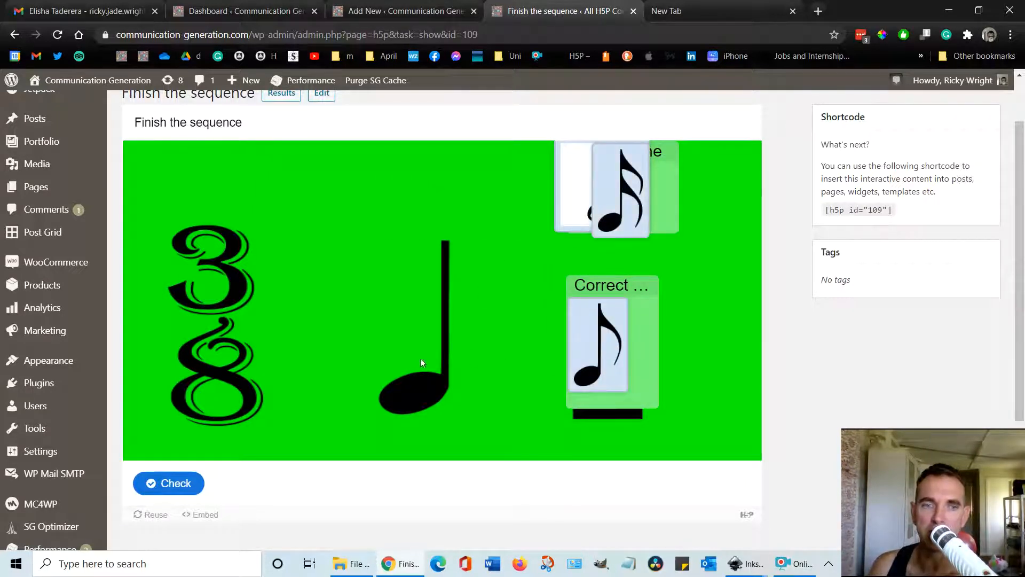
Check the placed answers, then return to the site dashboard
click(168, 483)
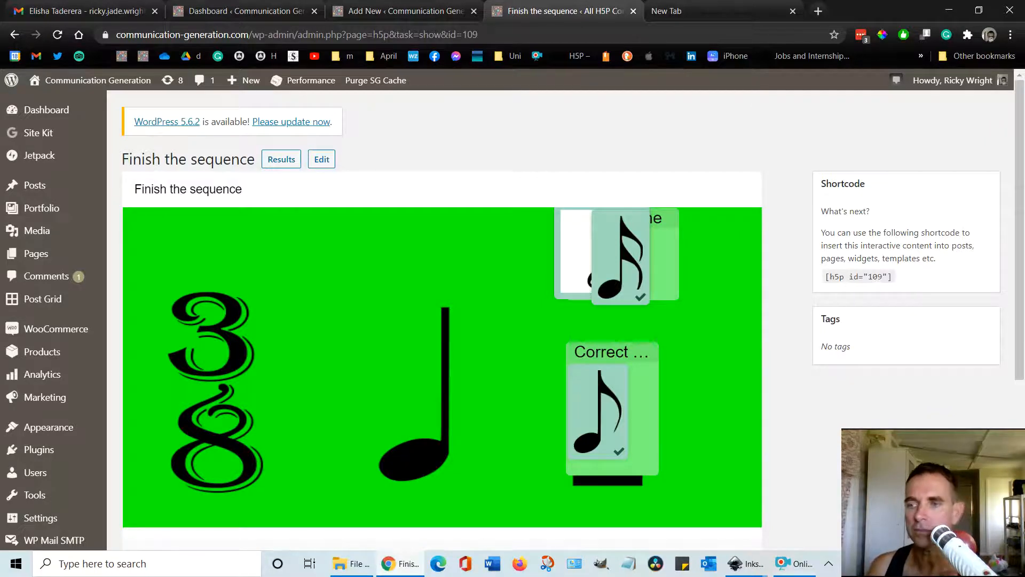
click(243, 10)
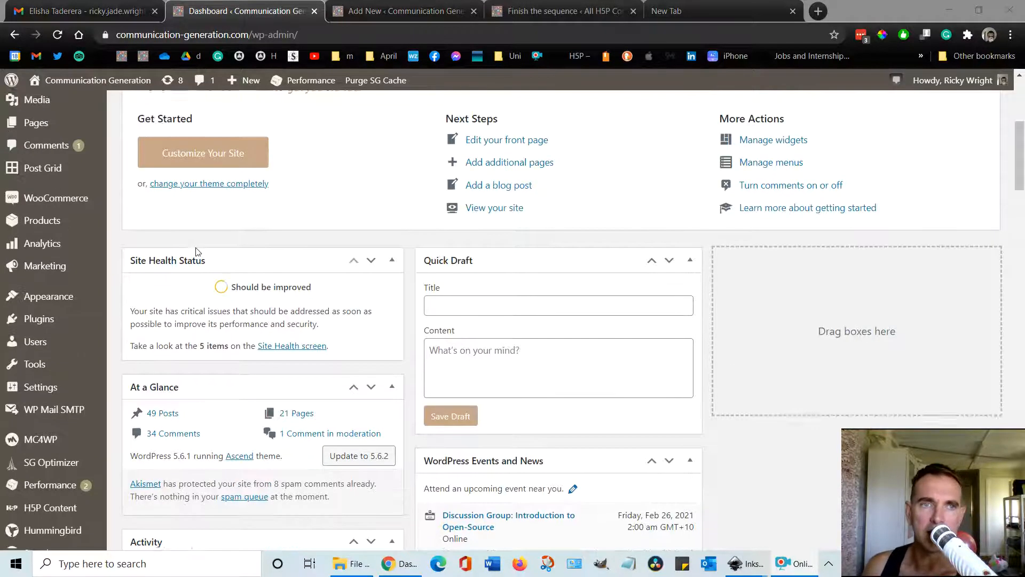
Open the All H5P Content list in a new browser tab from the sidebar
scroll(up, 3)
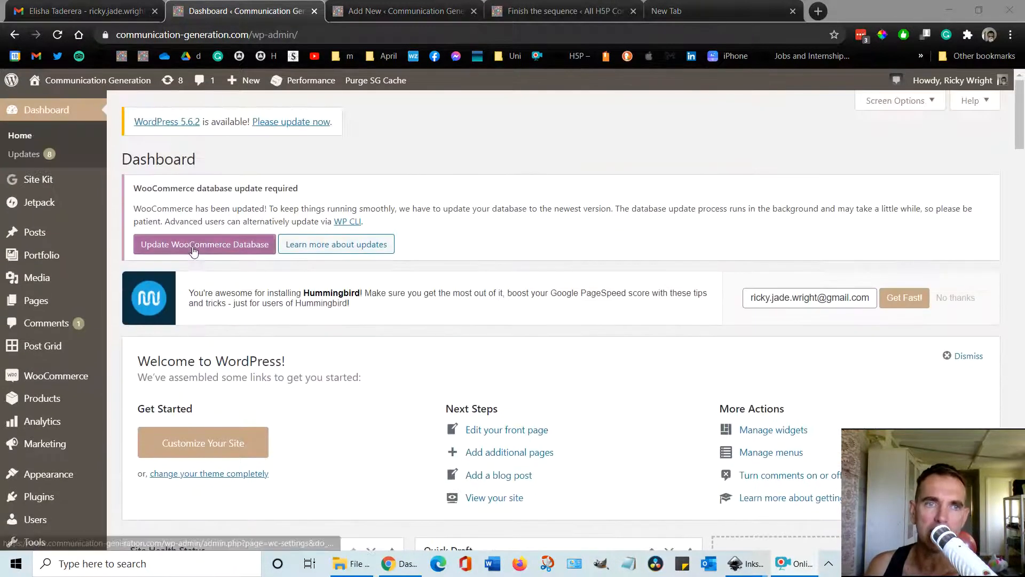
mouse_move(134, 257)
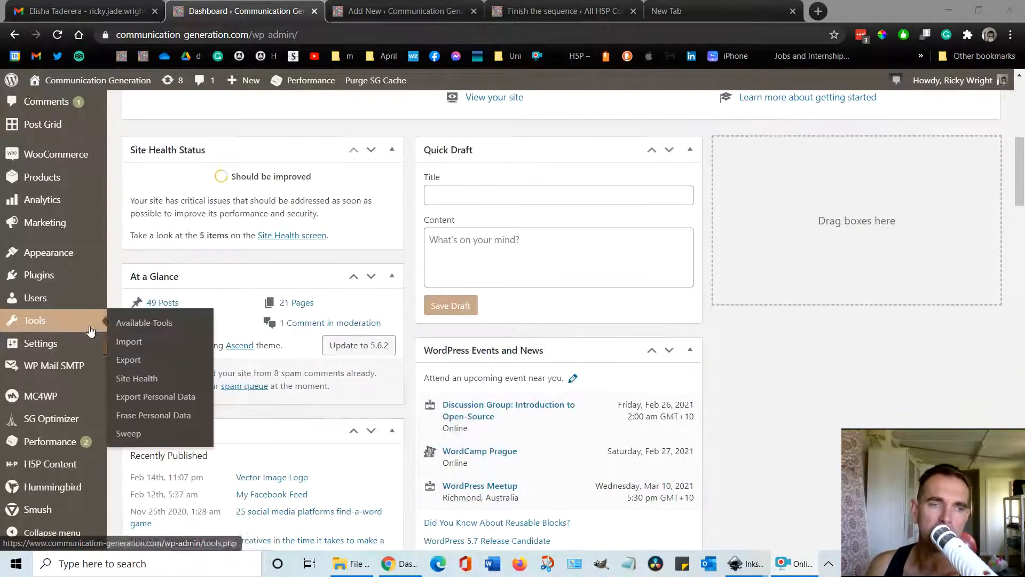
mouse_move(52, 464)
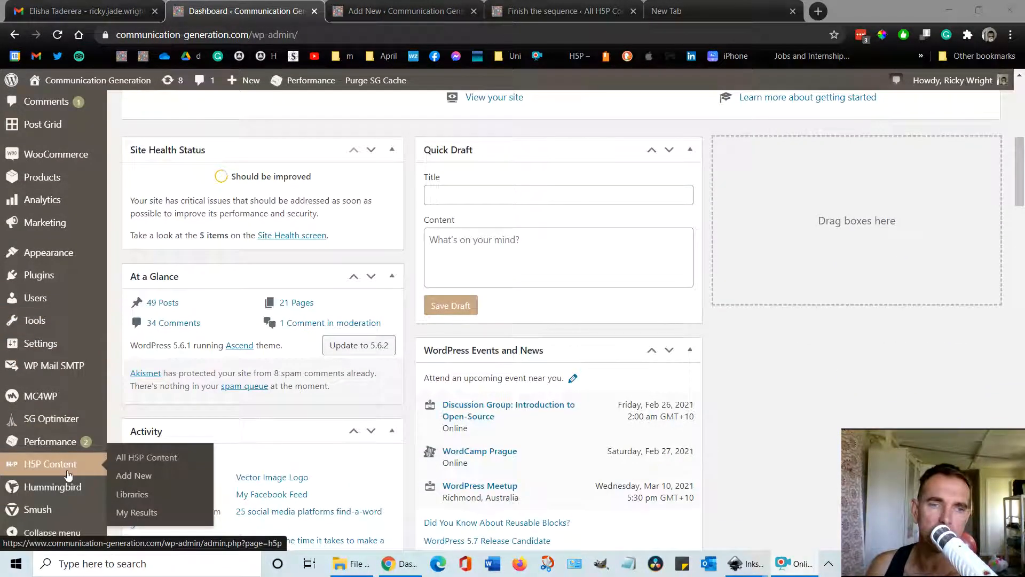
mouse_move(135, 475)
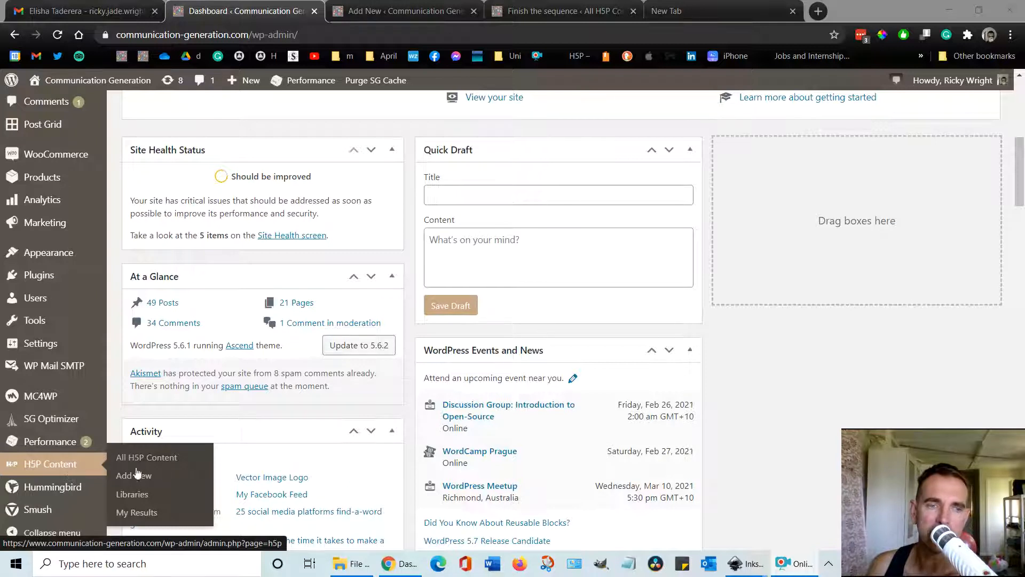
mouse_move(137, 511)
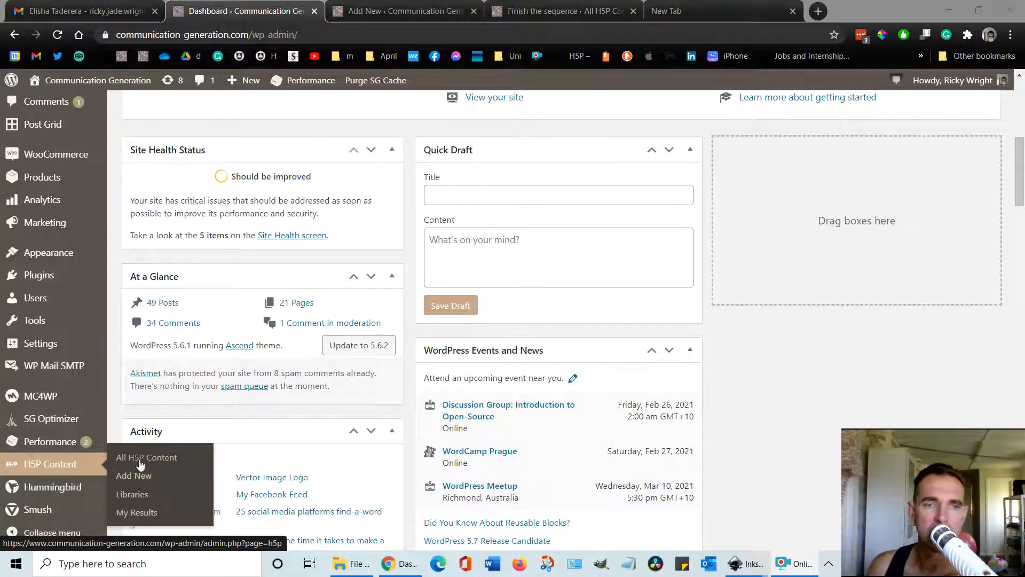
right_click(147, 457)
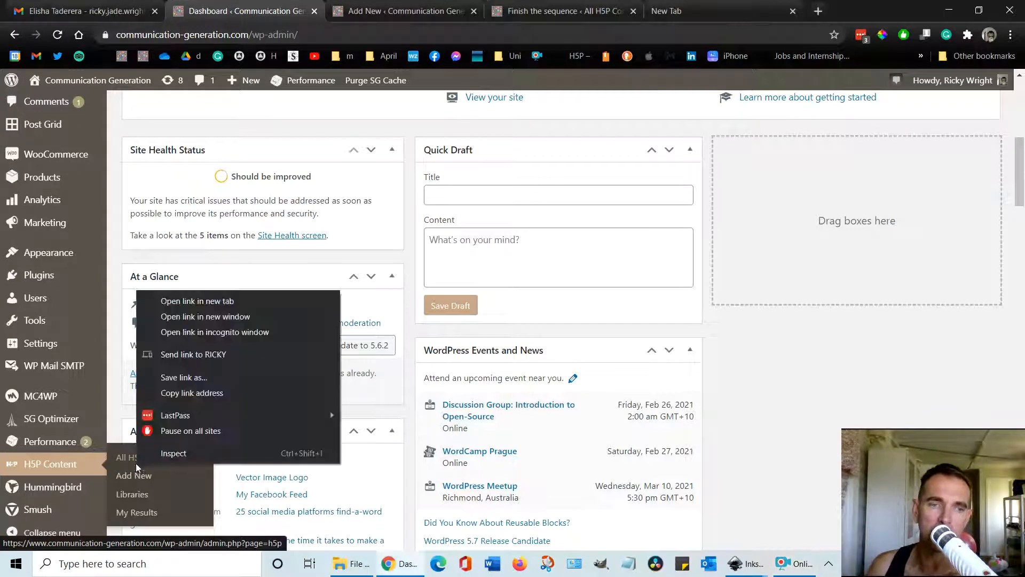
click(196, 301)
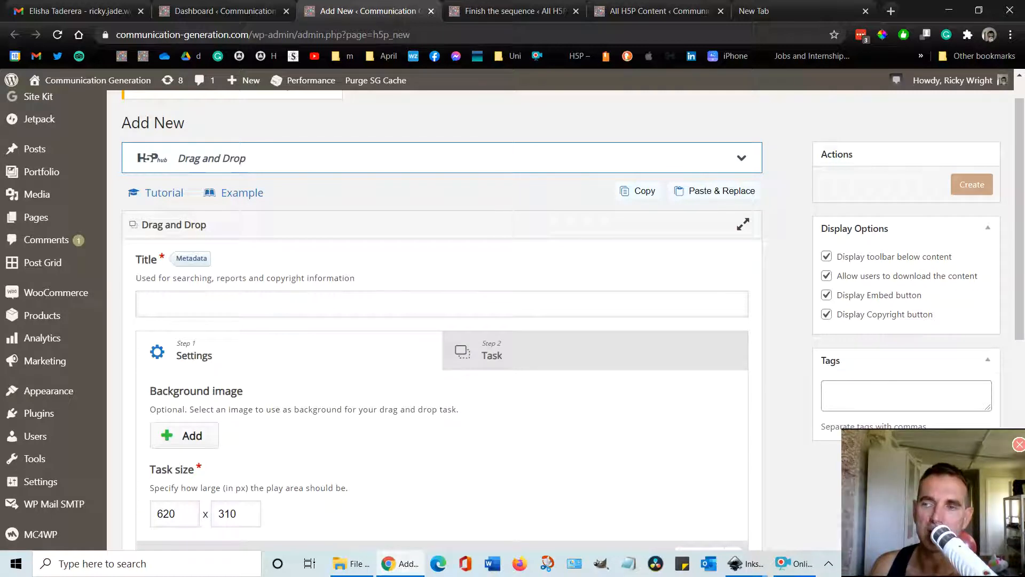
Copy the content of the Finish the sequence item tagged 342 and return to the new form
click(654, 10)
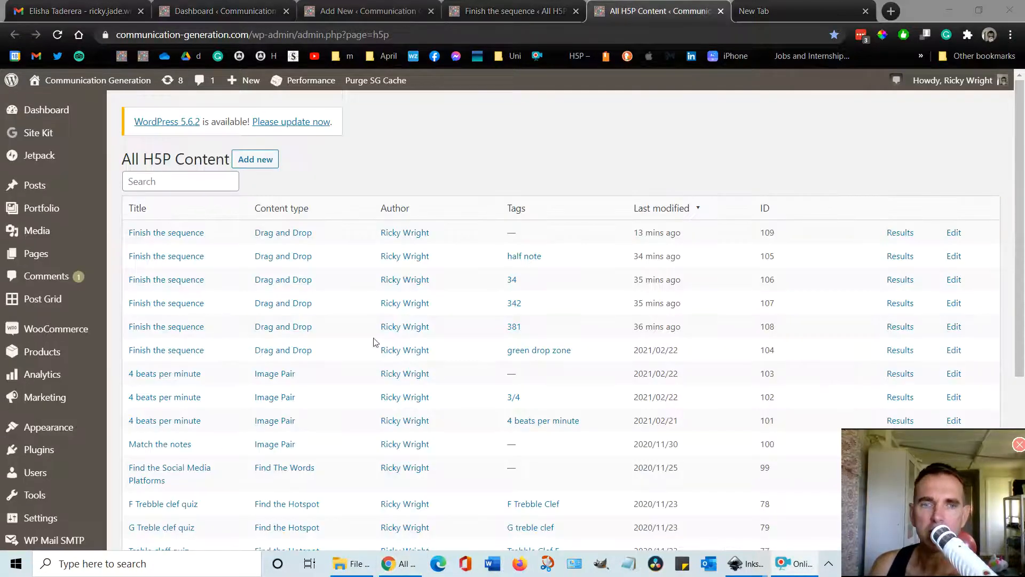
mouse_move(955, 314)
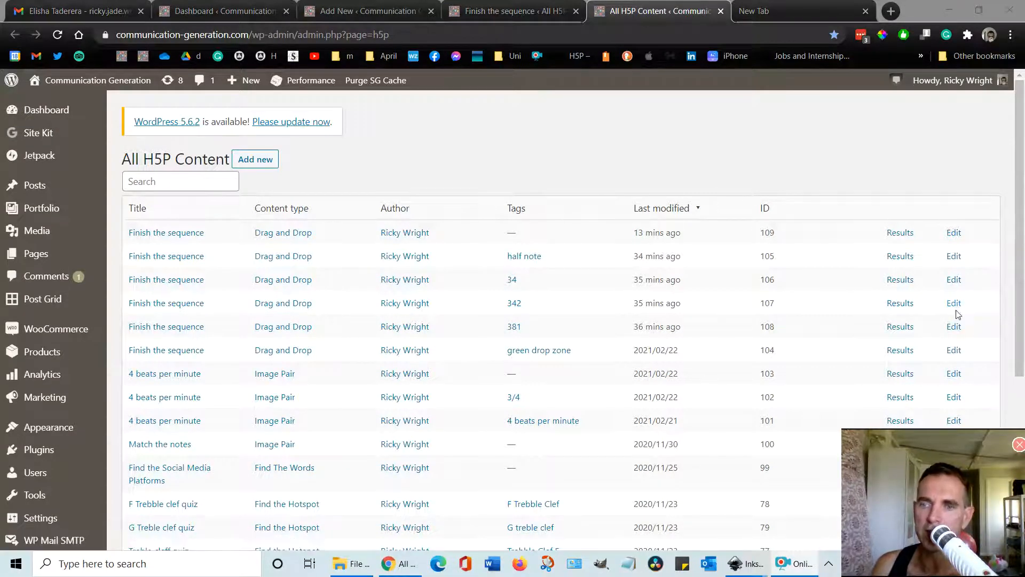
click(954, 302)
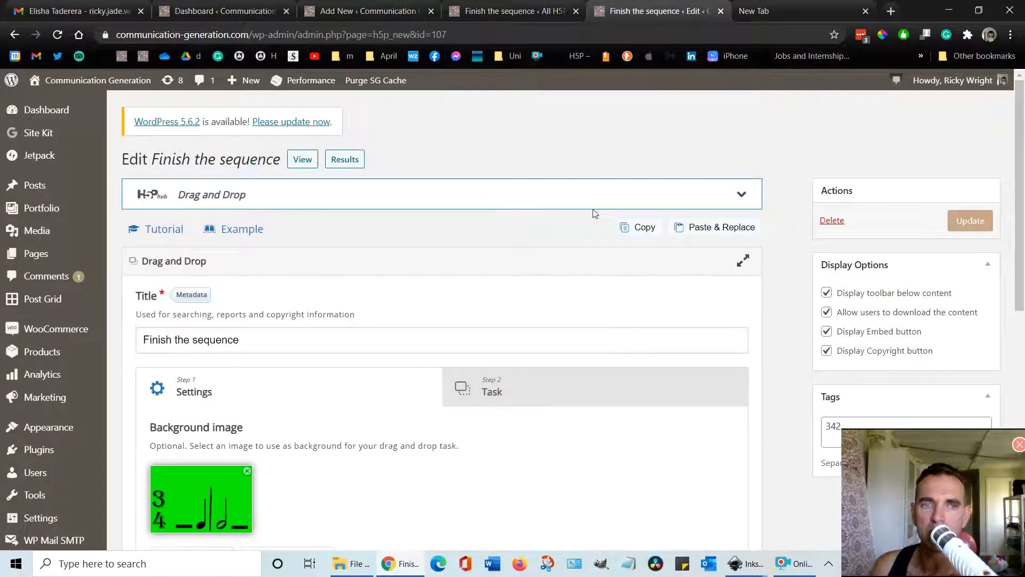
scroll(down, 3)
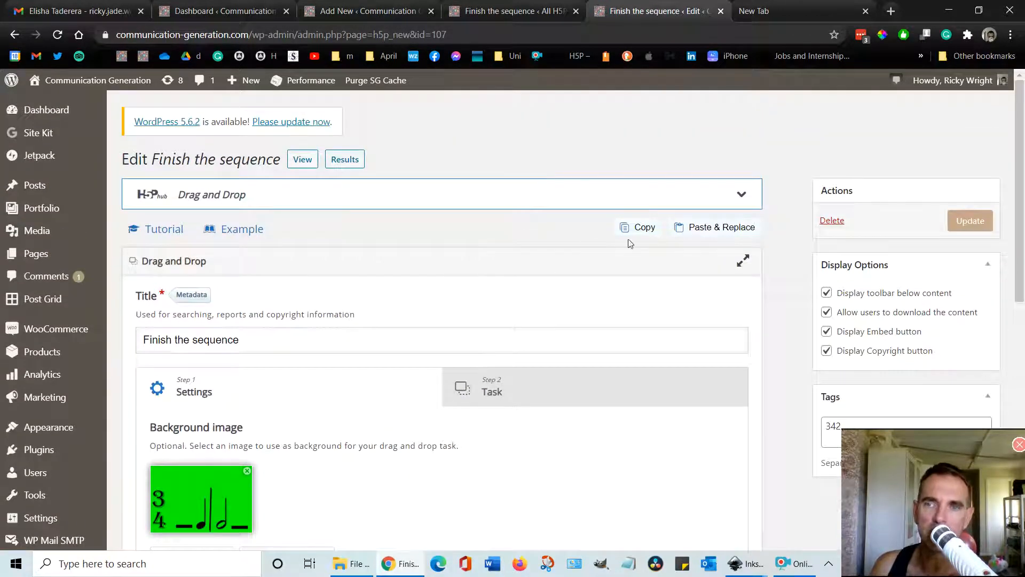
click(644, 227)
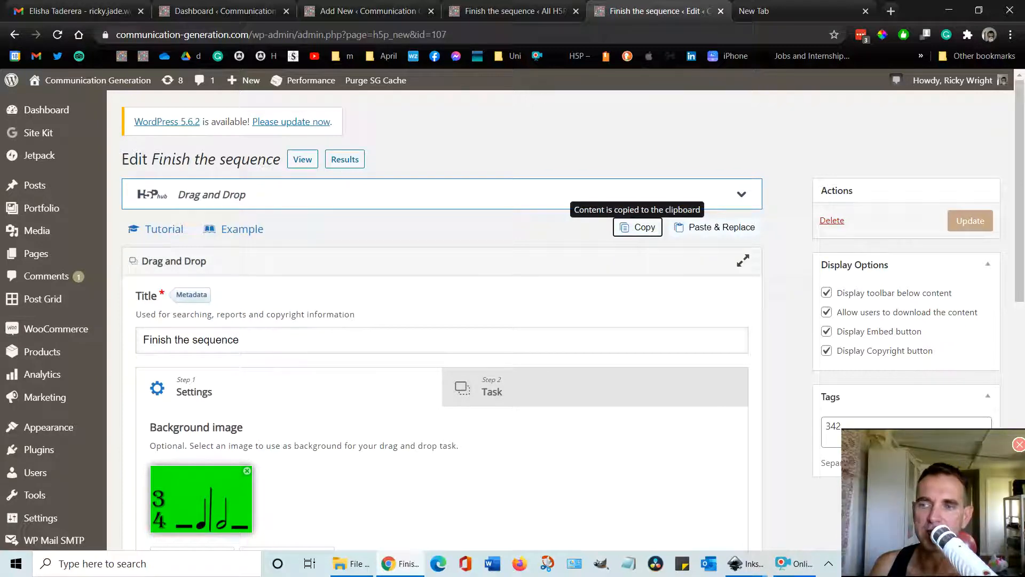
click(366, 10)
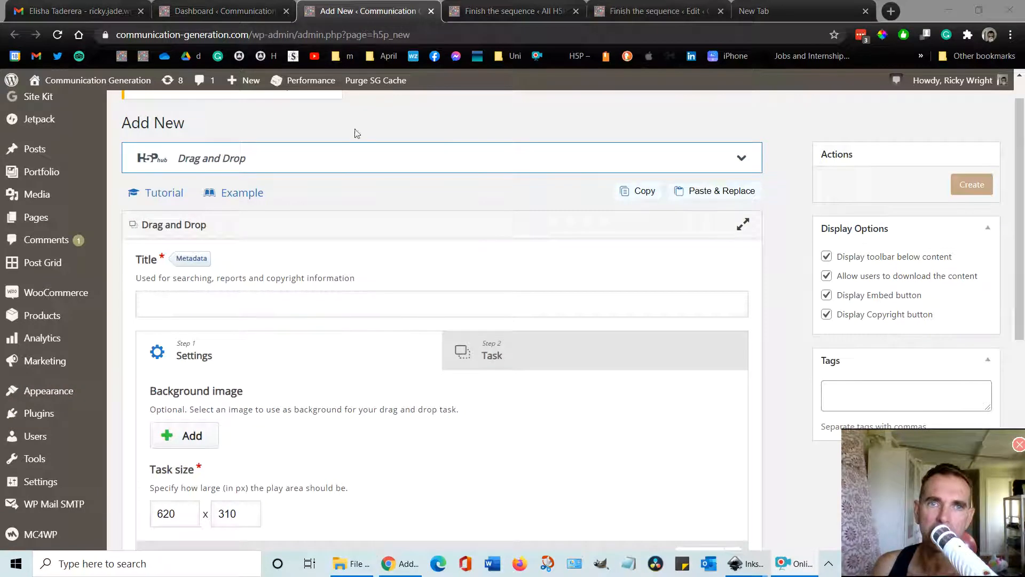
Paste & Replace the copied Finish the sequence content into the form and reveal its background image
scroll(down, 3)
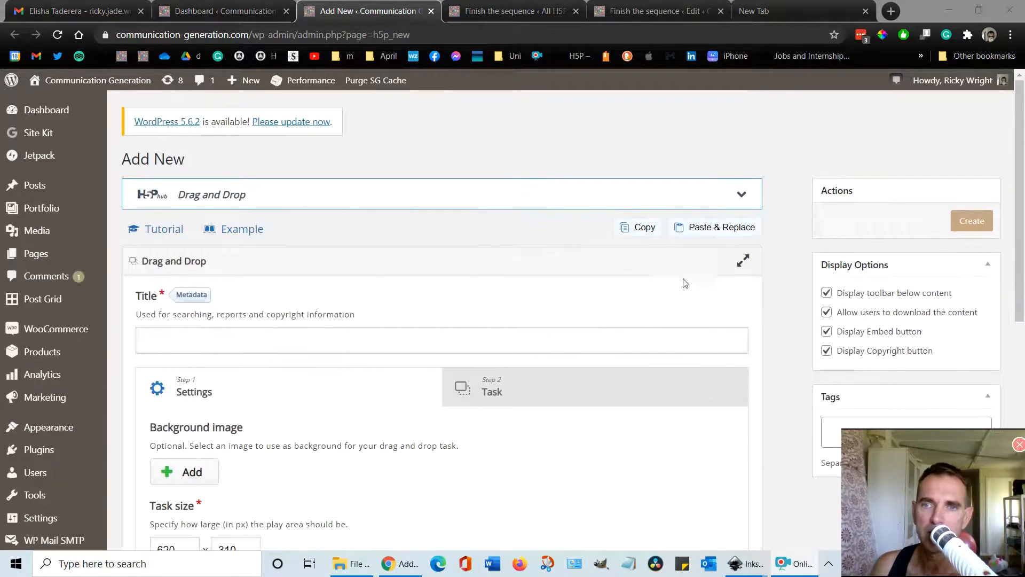
click(723, 227)
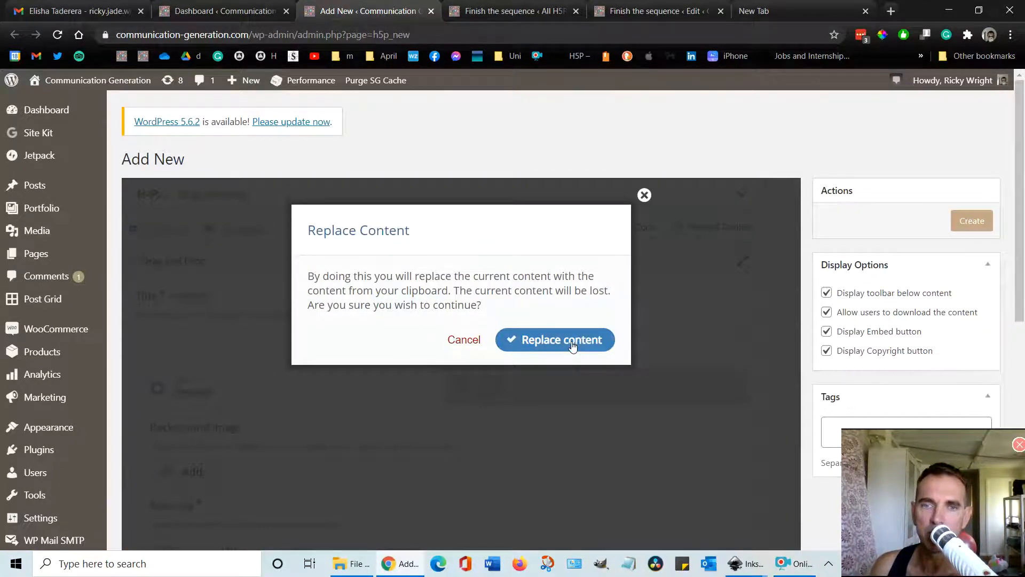
click(555, 340)
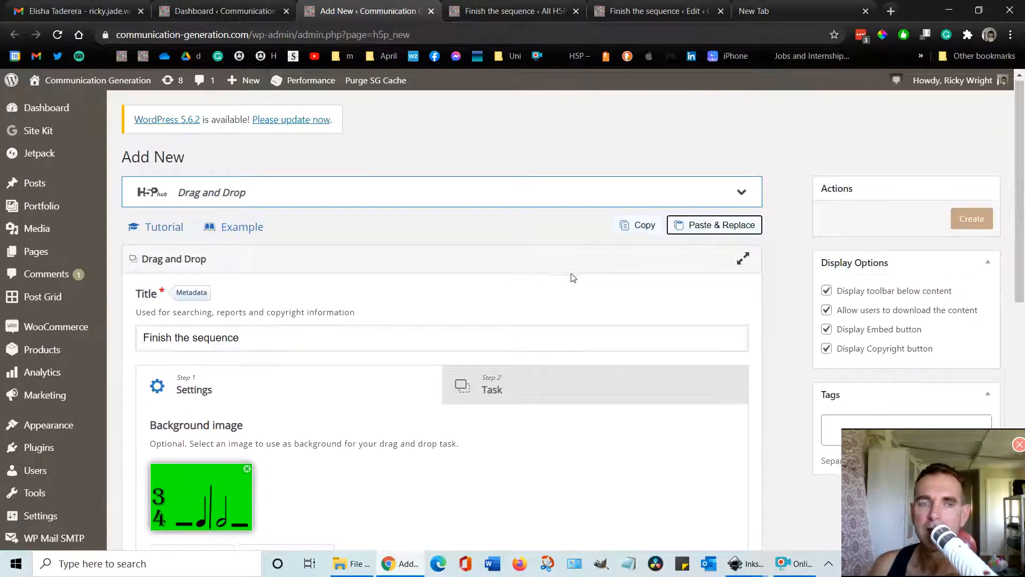
scroll(down, 3)
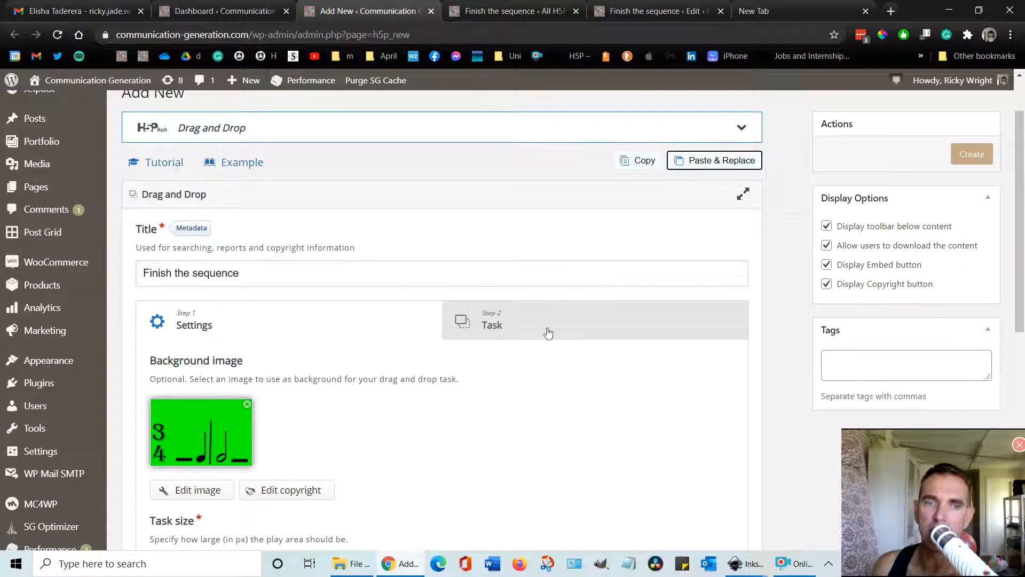
scroll(down, 3)
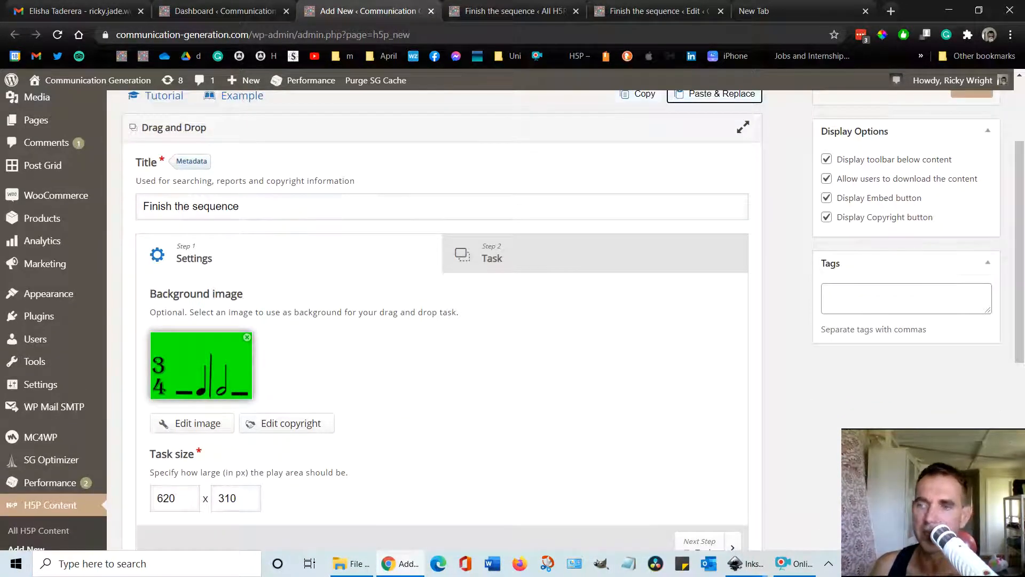
scroll(down, 3)
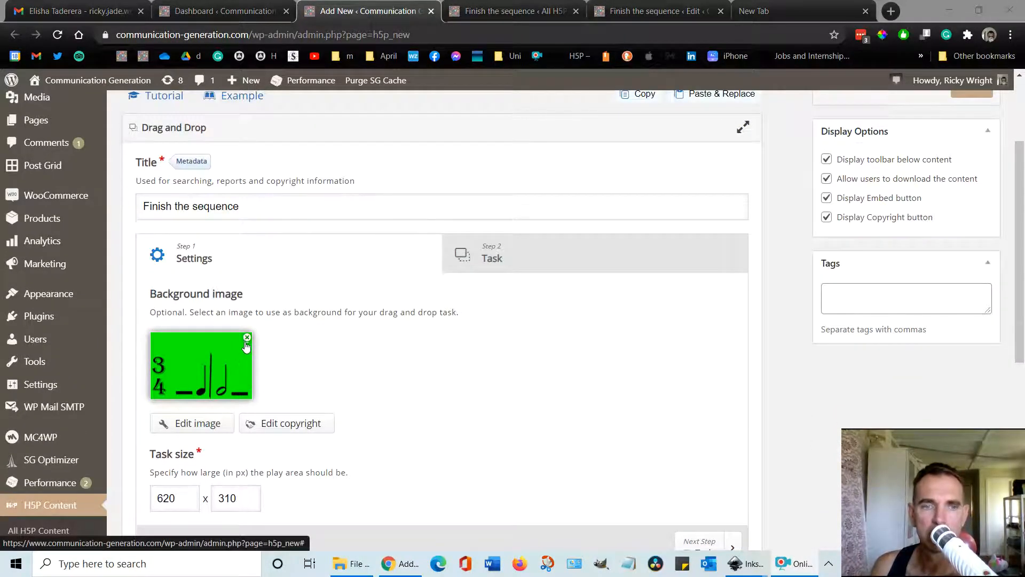
Remove the pasted background image and start choosing a new one
click(247, 338)
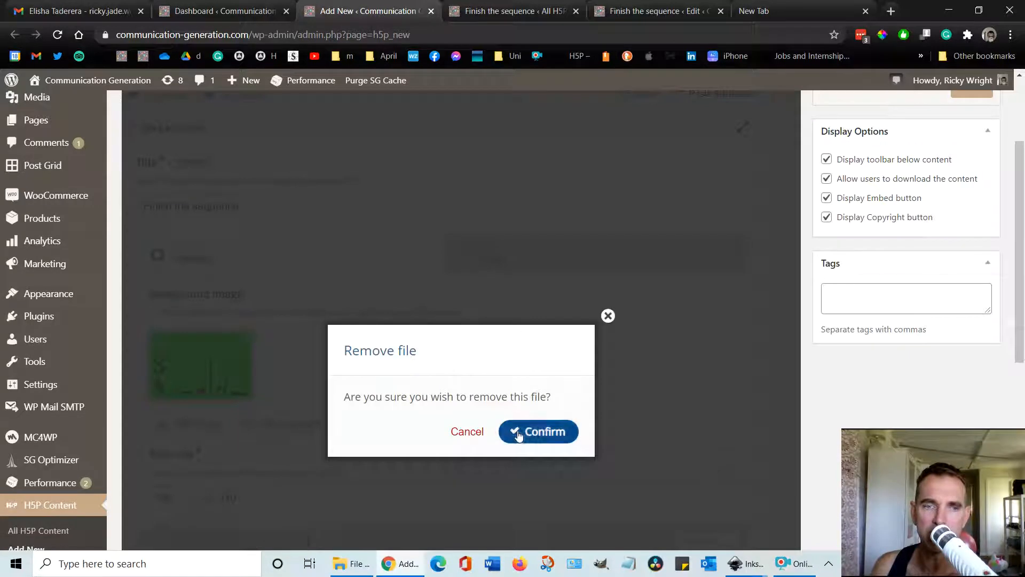
click(539, 431)
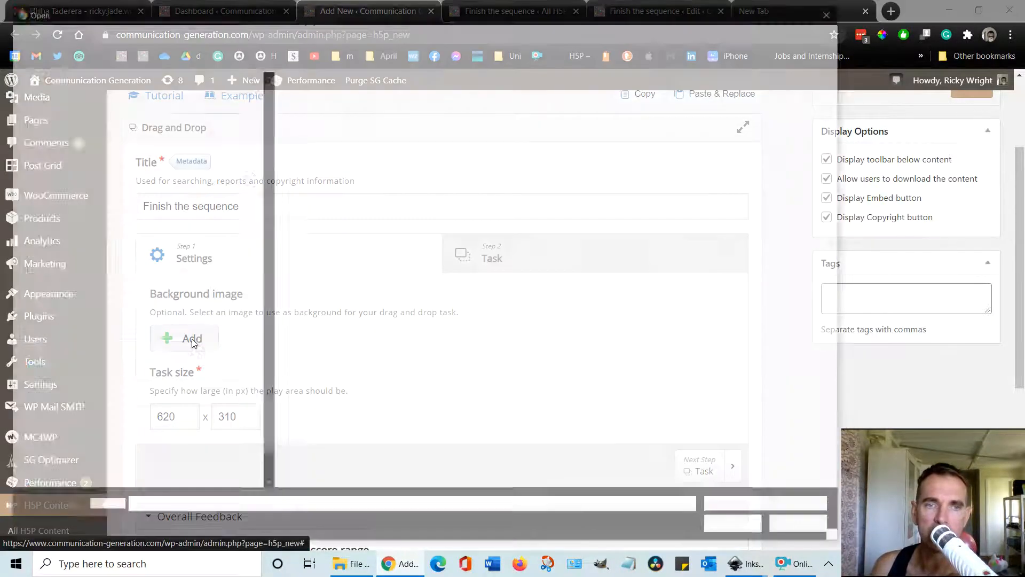
click(191, 338)
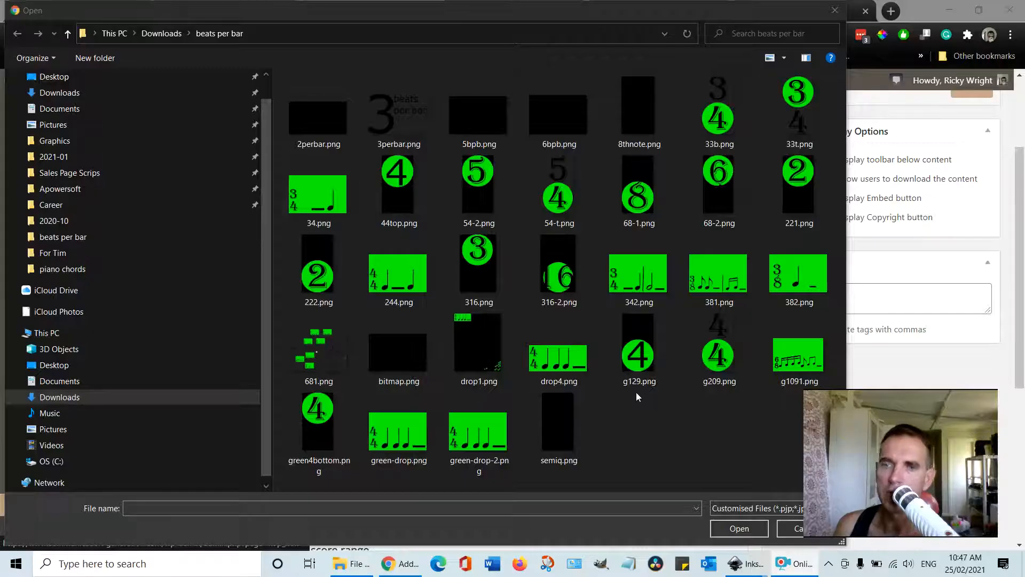
Upload g1091.png from Downloads > beats per bar as the background image
click(798, 353)
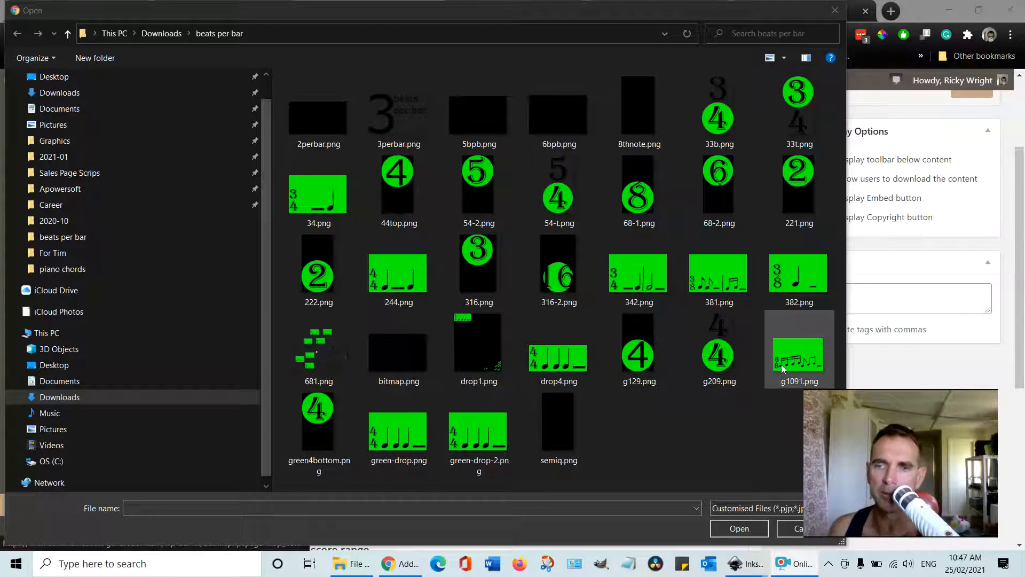
click(799, 354)
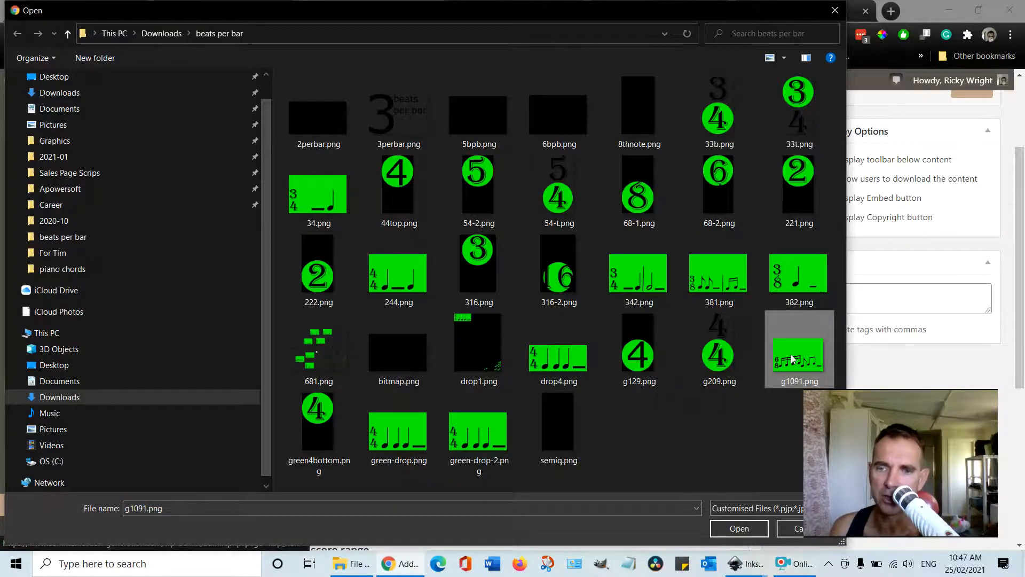
click(739, 529)
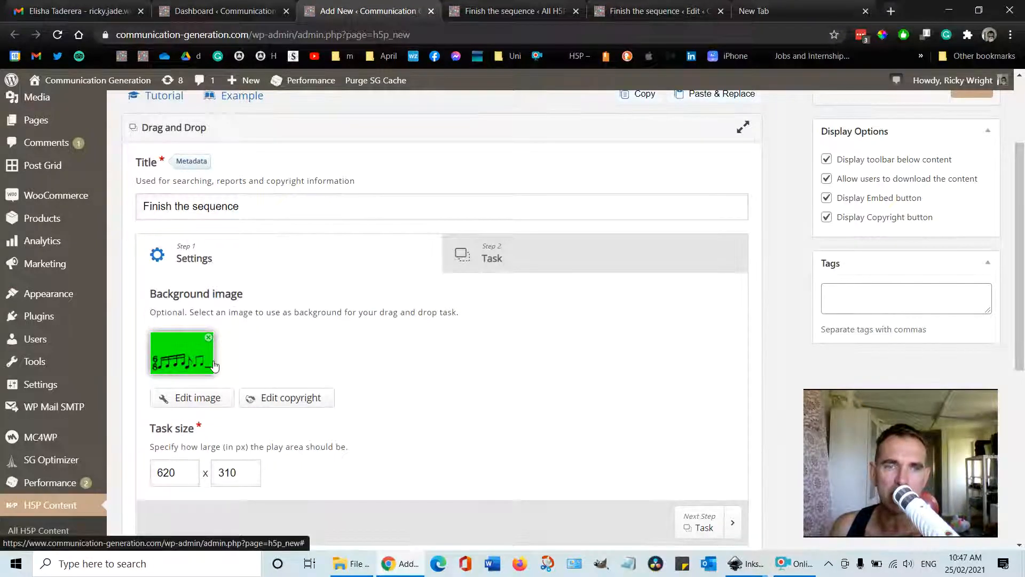
scroll(down, 3)
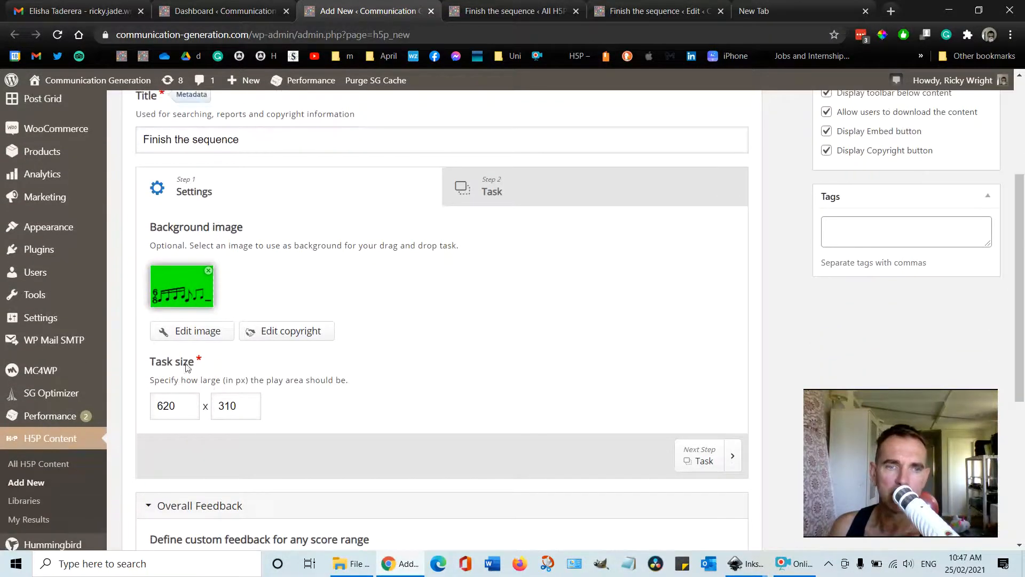
scroll(down, 3)
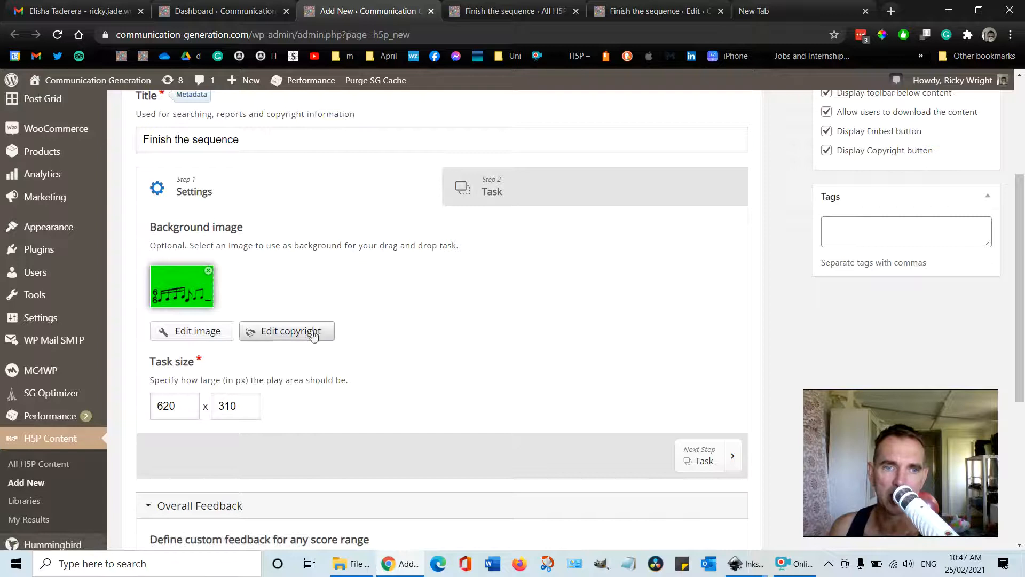
click(286, 331)
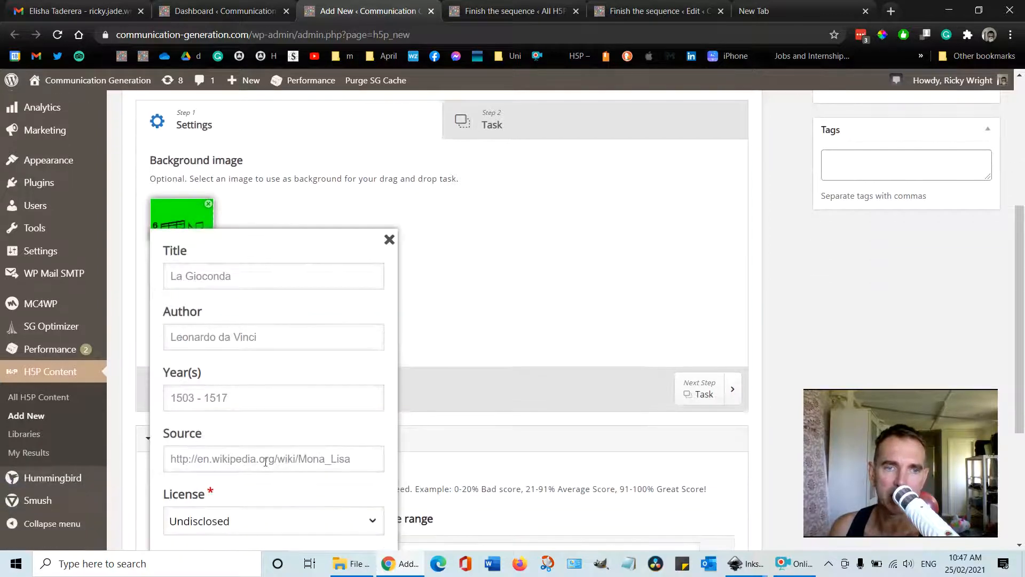
scroll(down, 3)
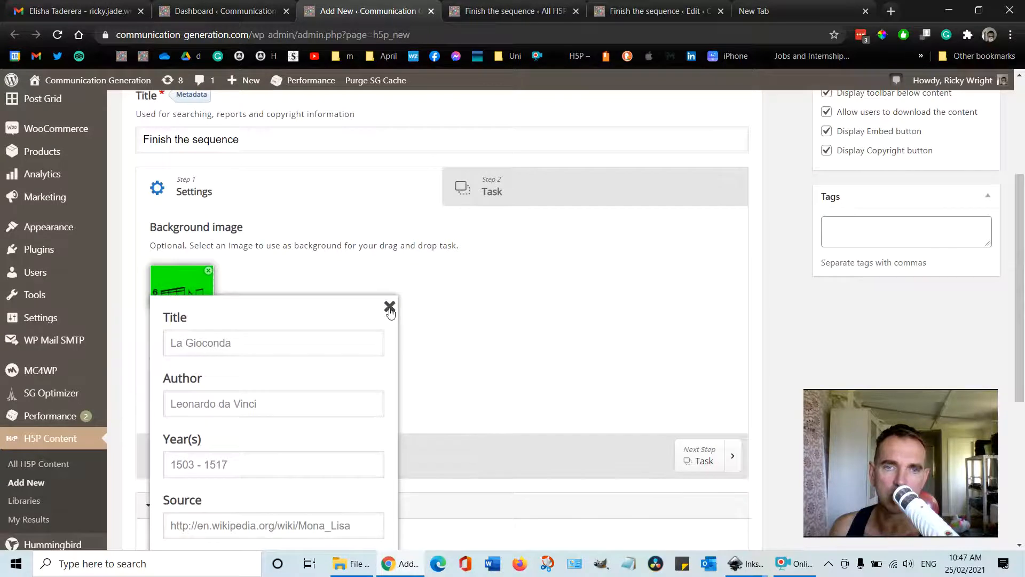
click(491, 191)
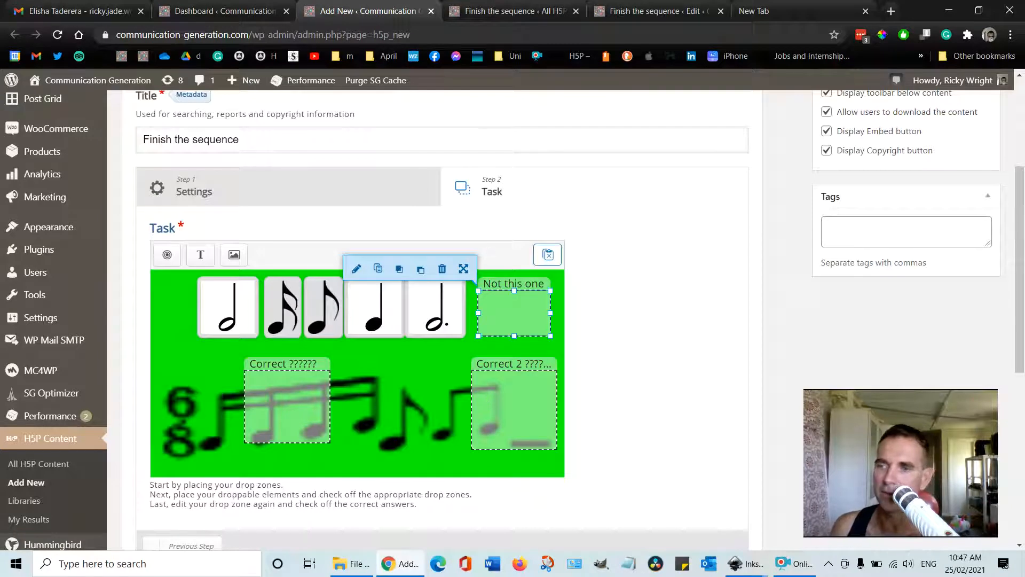
mouse_move(768, 363)
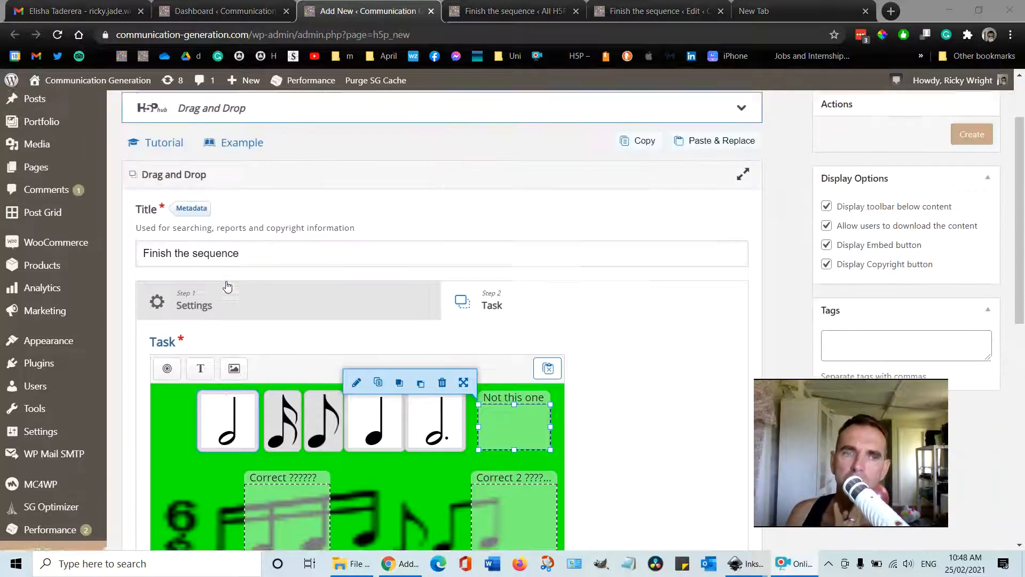
In Settings, remove the current background image and pick g1091.png as its replacement
click(193, 301)
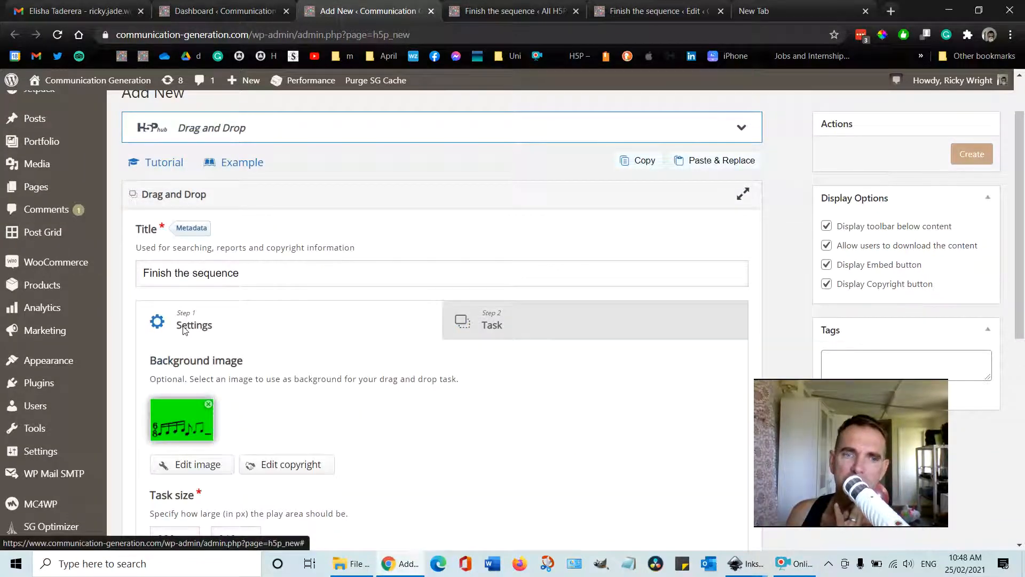
click(208, 404)
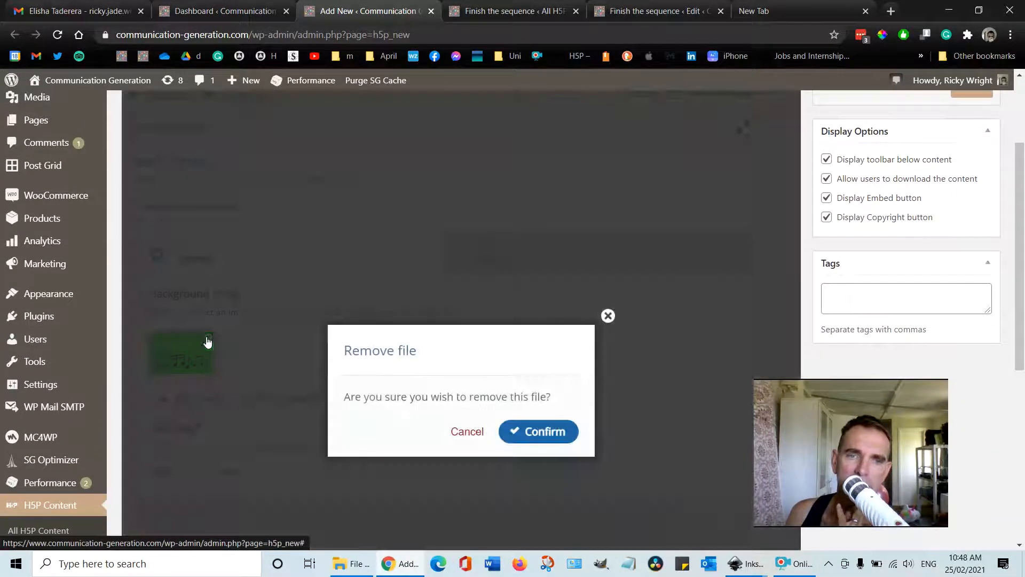
click(538, 431)
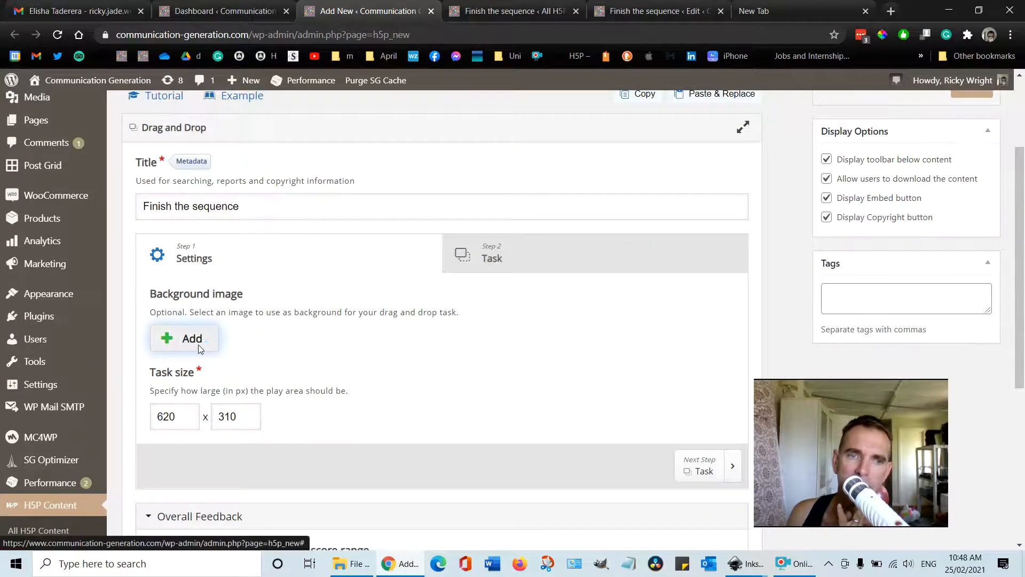
click(184, 338)
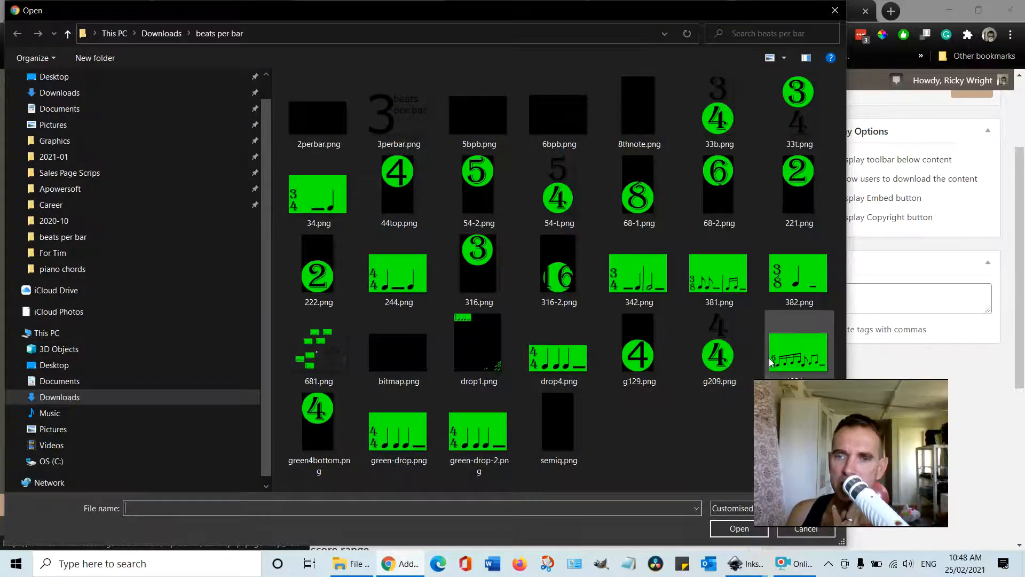
click(806, 528)
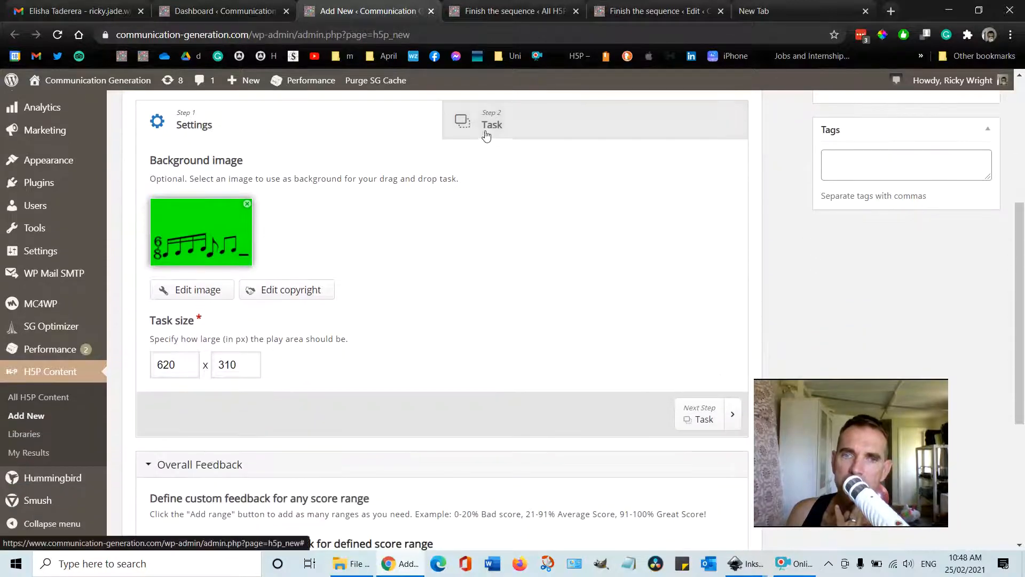
In the Task step, delete the second Correct drop zone
click(492, 124)
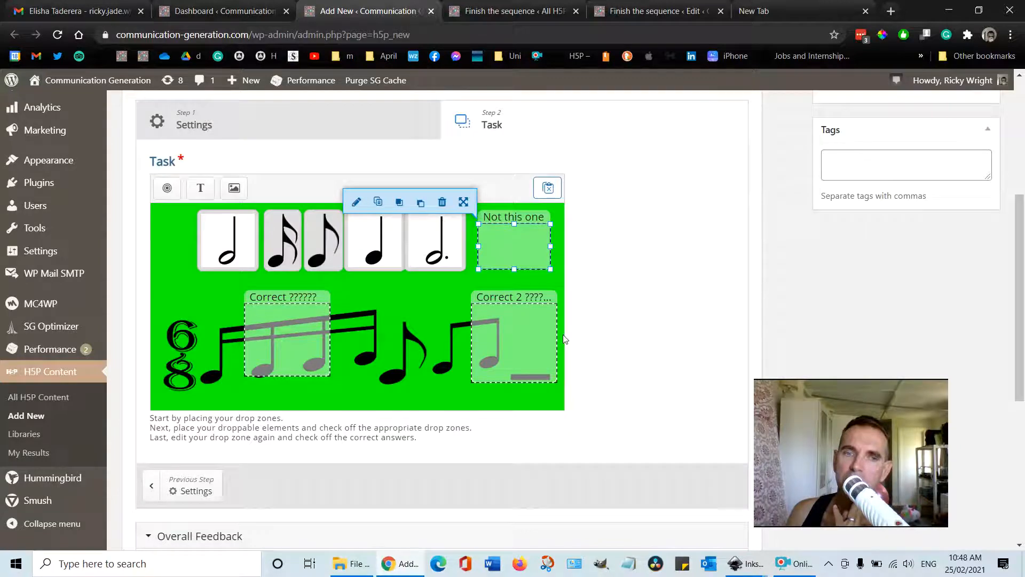
scroll(down, 3)
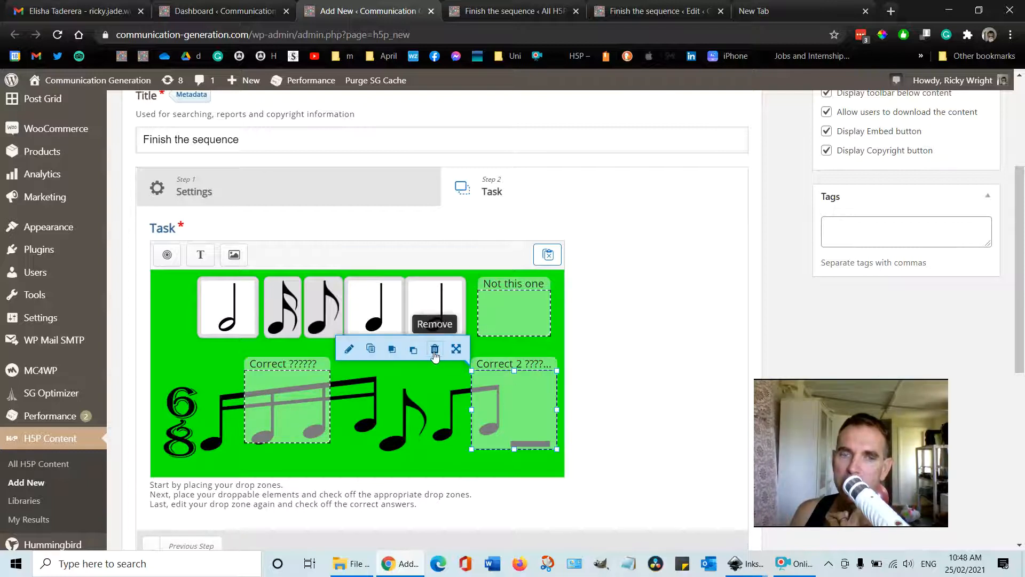
click(434, 348)
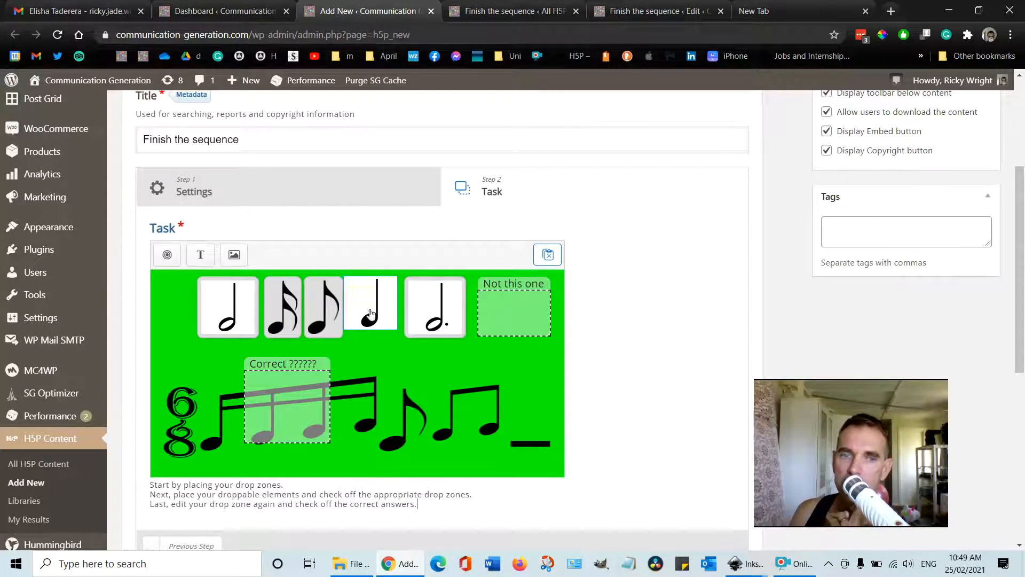
Move the remaining Correct zone to the sequence's end and open the quarter note's settings
drag(287, 402, 499, 406)
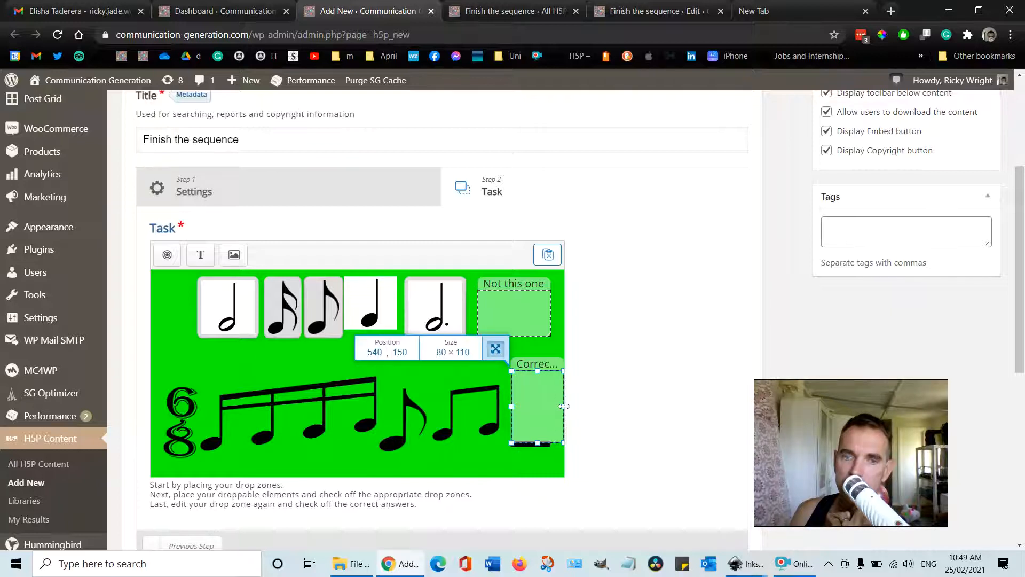
click(514, 310)
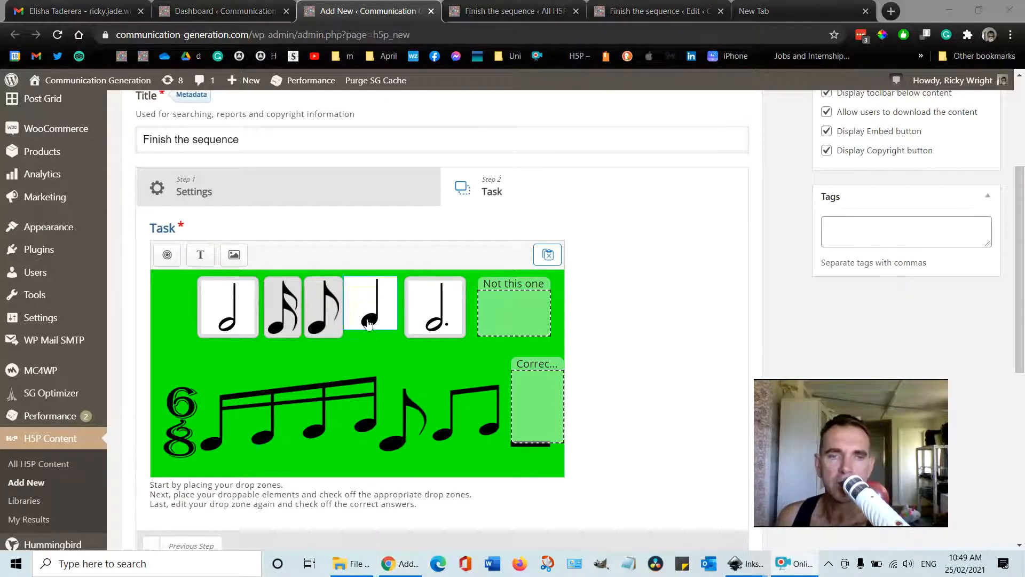
click(370, 305)
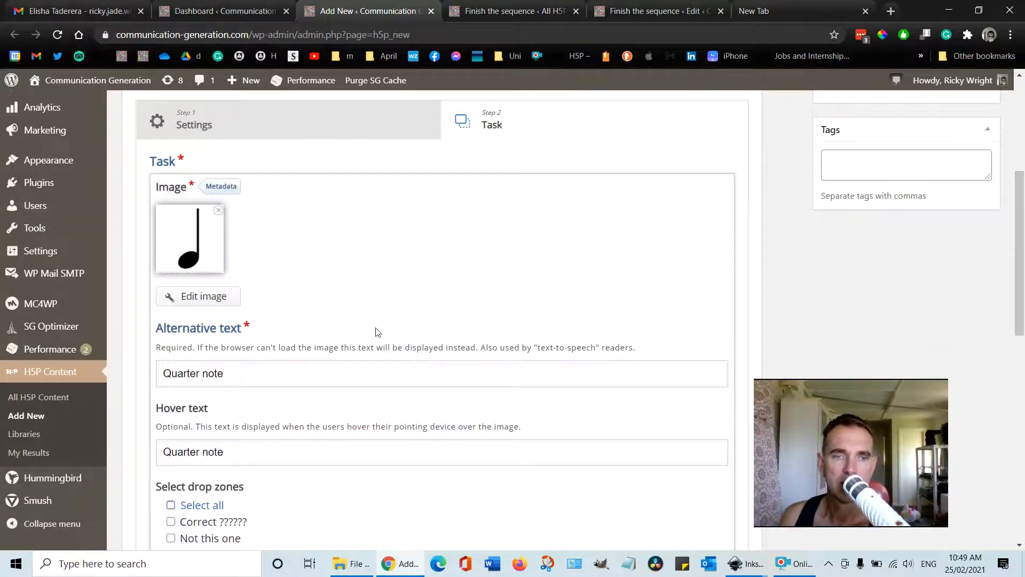
Assign the quarter note to the Correct zone and make it that zone's only correct element
click(171, 455)
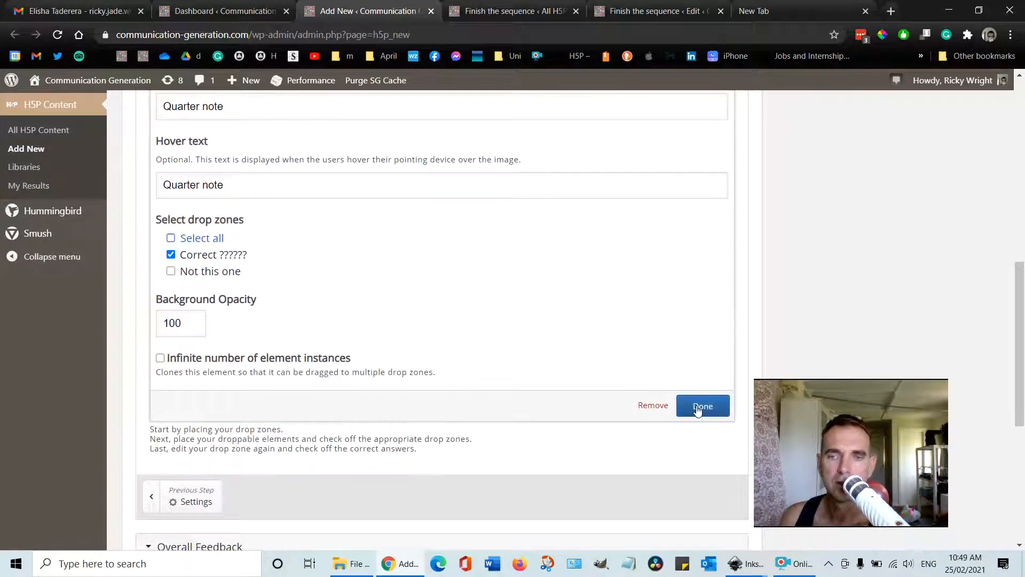
click(703, 406)
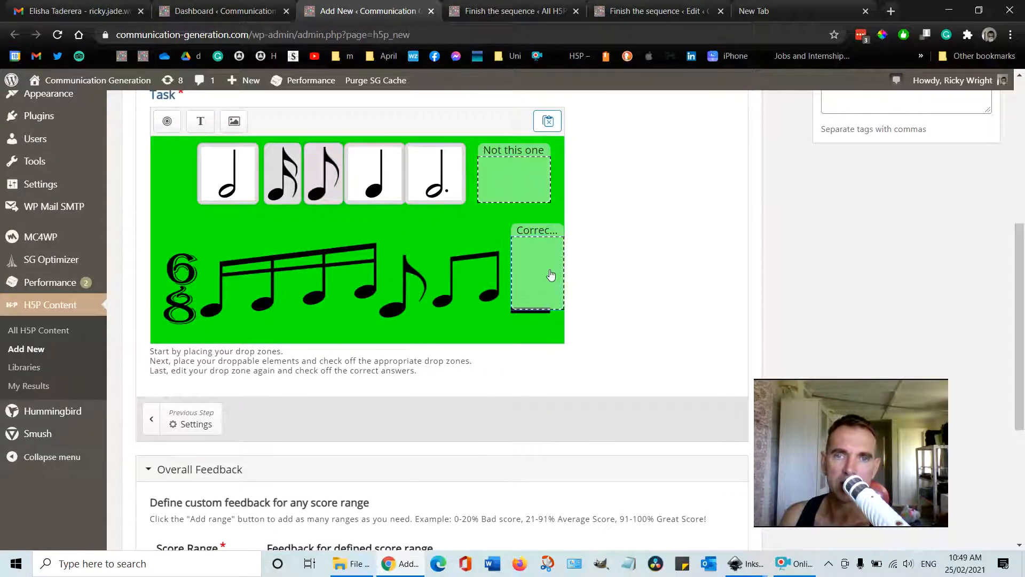
click(536, 268)
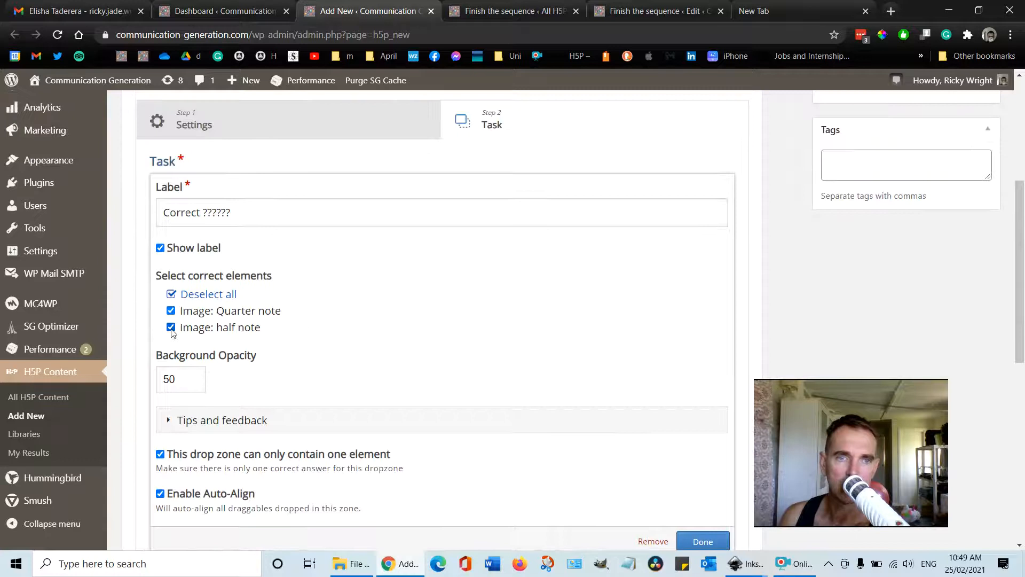
click(171, 327)
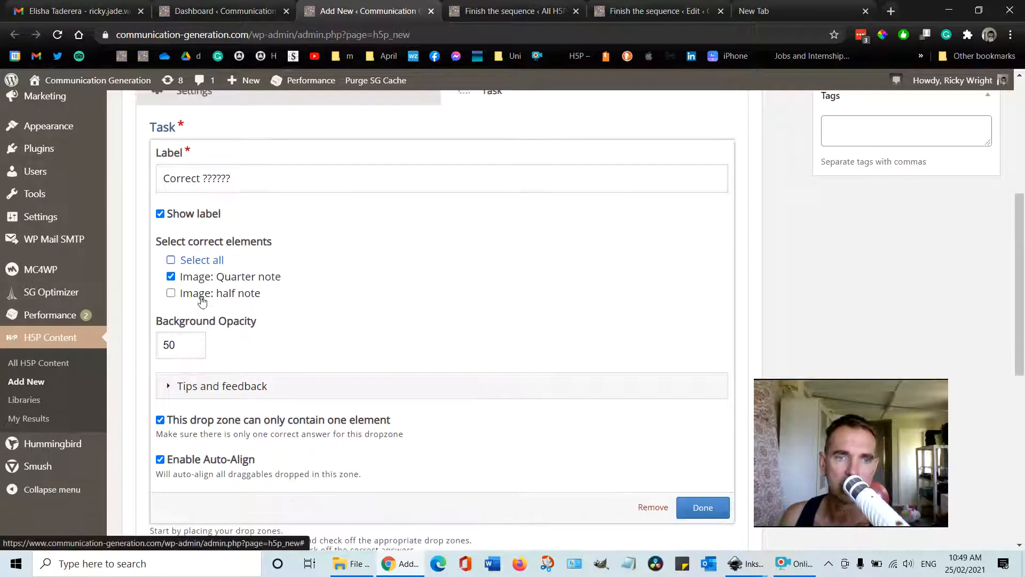
click(703, 507)
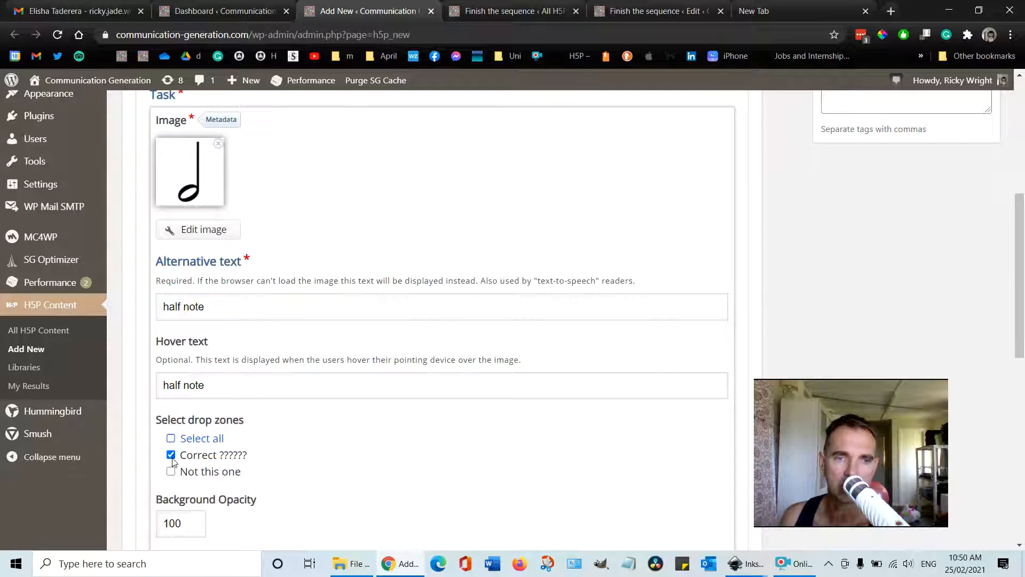
Set the half, tailed and dotted half notes to belong only in Not this one
click(170, 471)
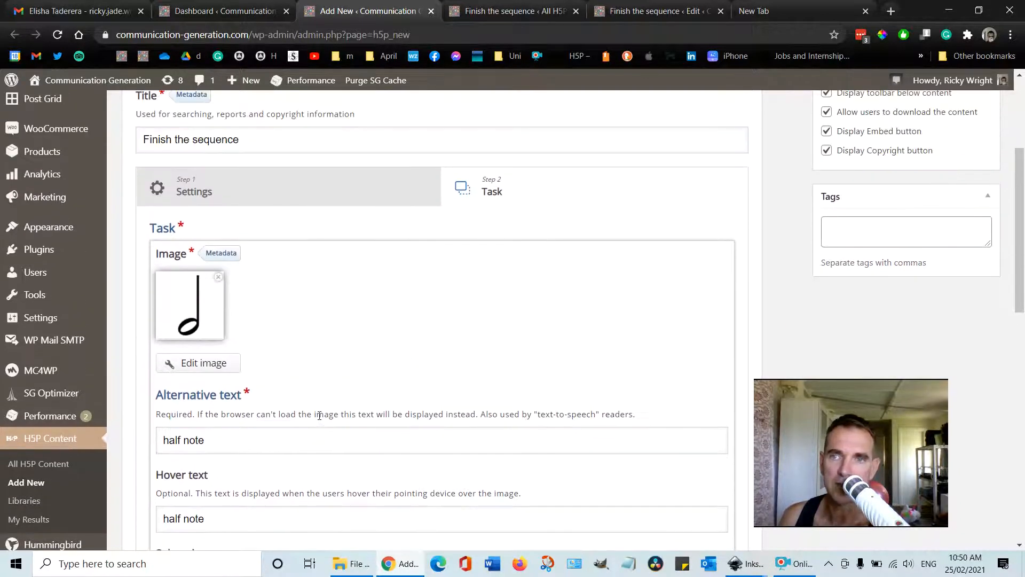
scroll(down, 3)
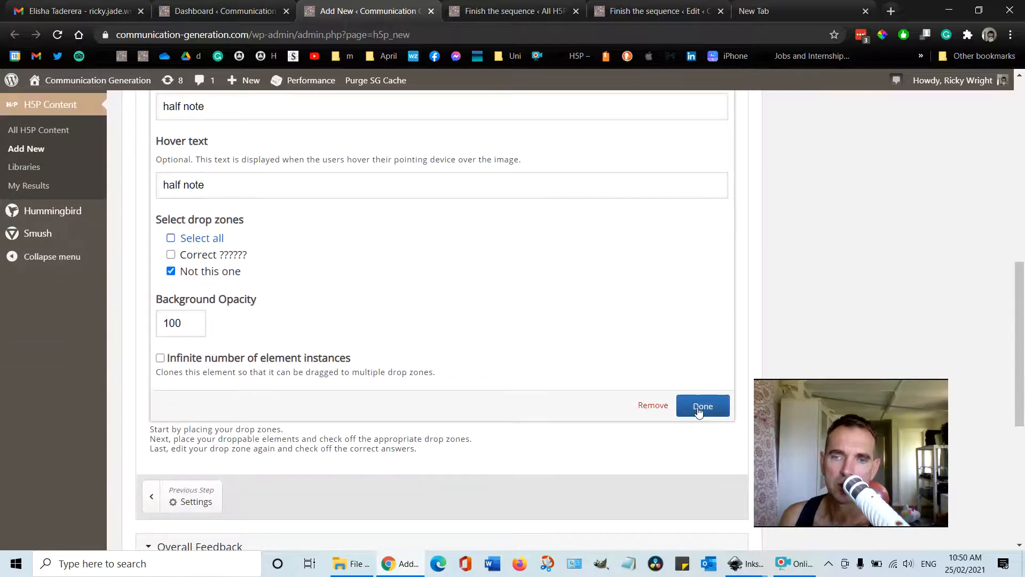
click(703, 406)
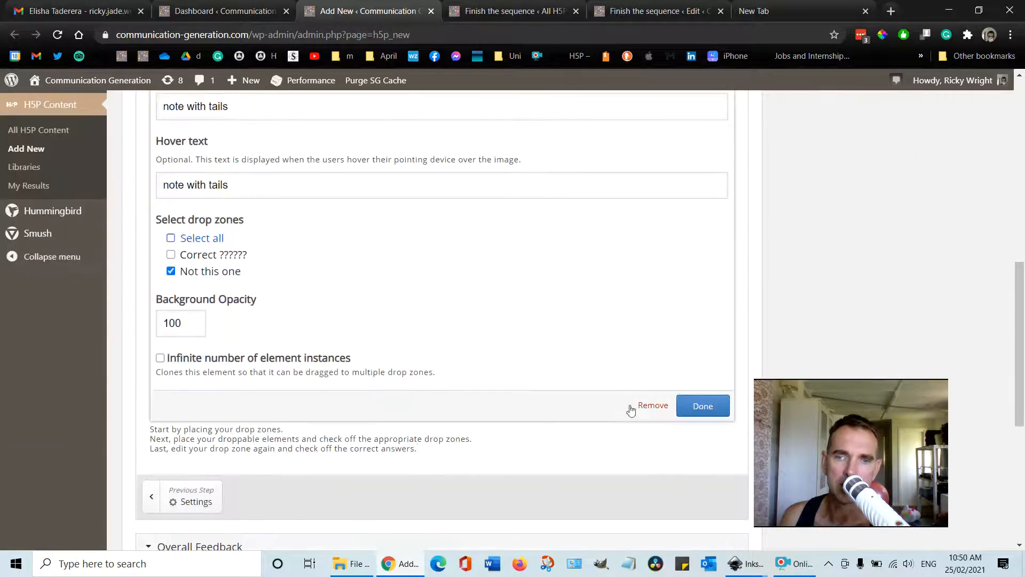
click(703, 406)
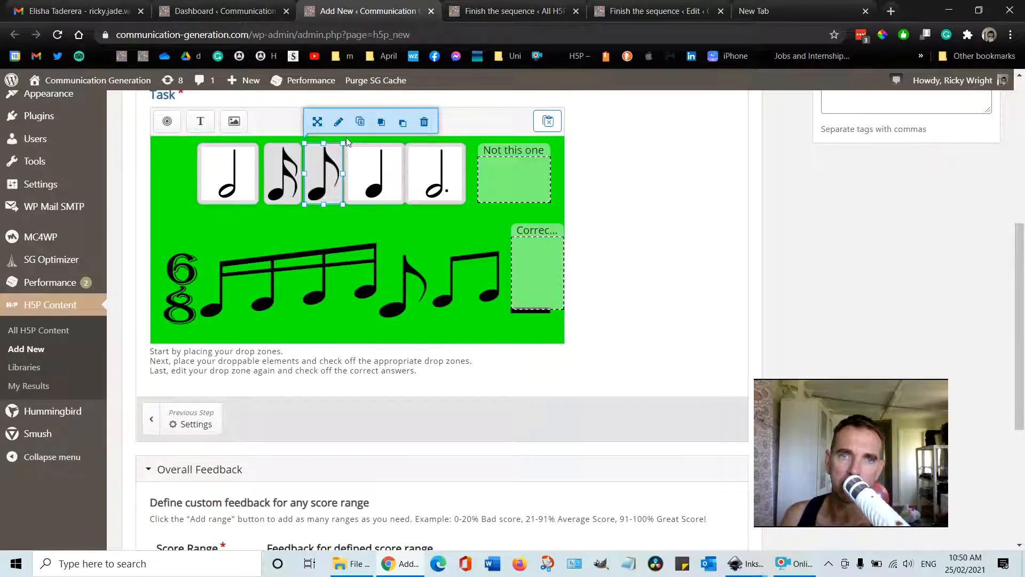
mouse_move(339, 121)
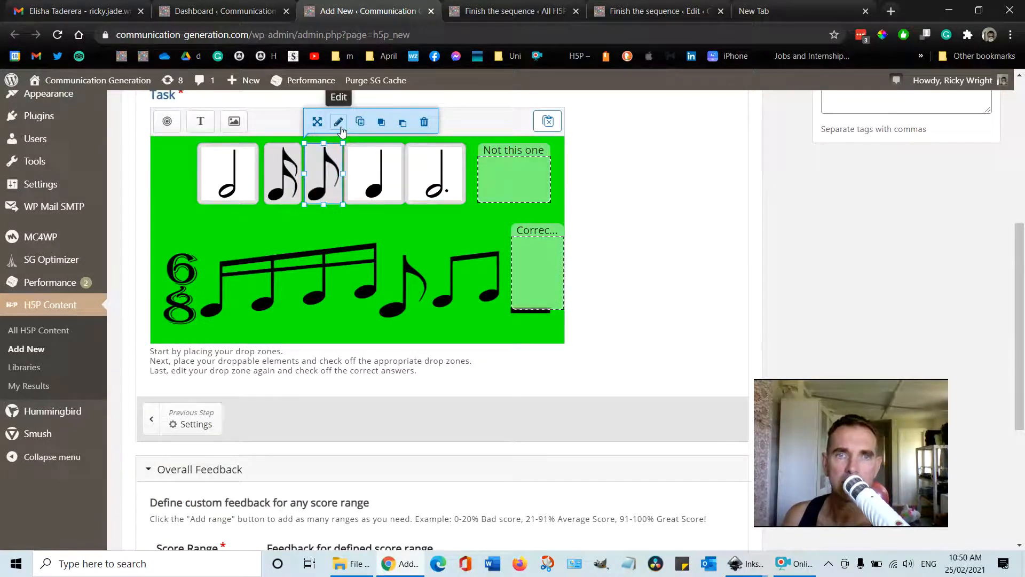
click(338, 122)
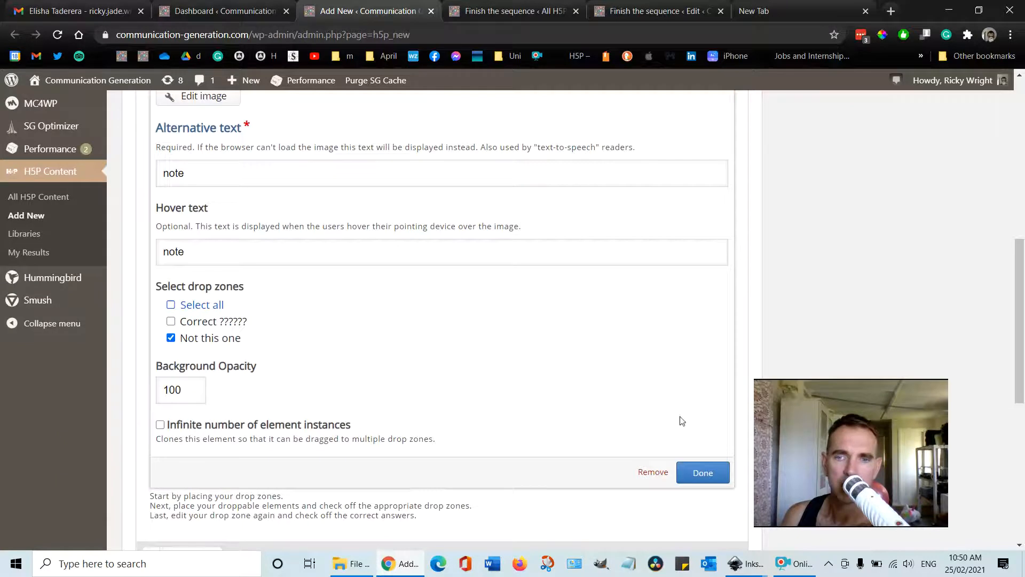
click(703, 473)
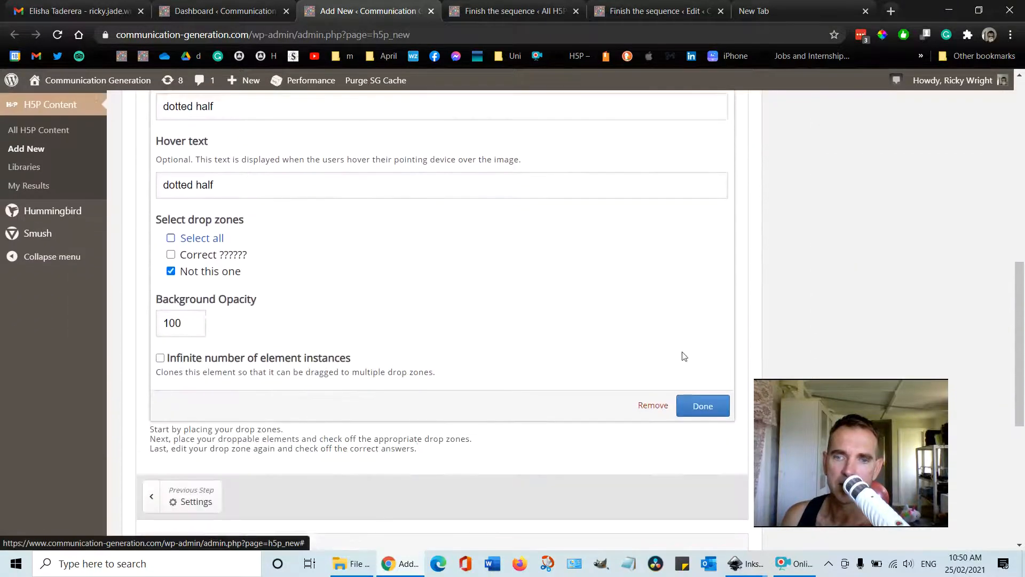
click(703, 406)
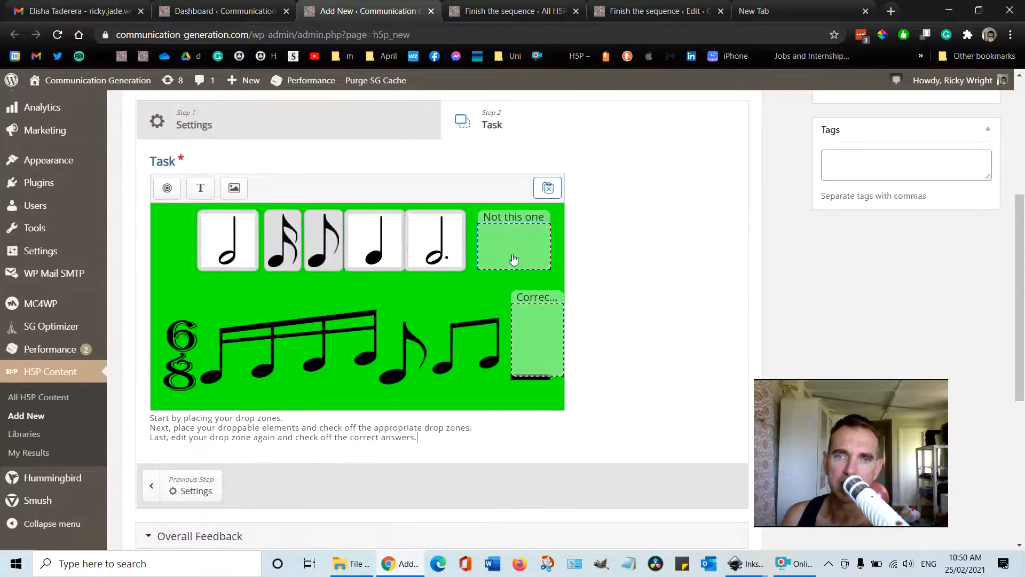
Mark every note image as correct for the Not this one drop zone via Select all
click(514, 246)
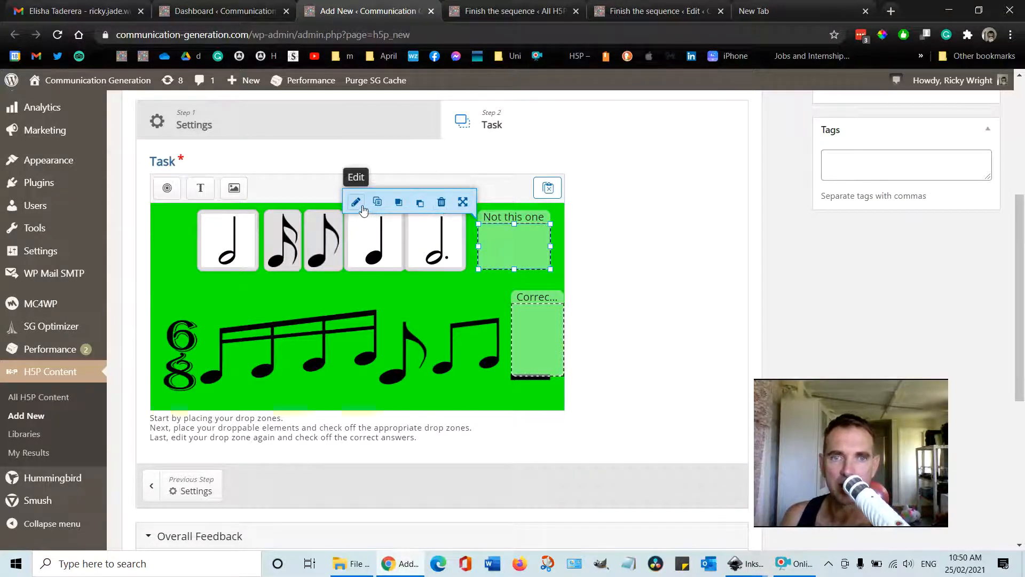
click(356, 202)
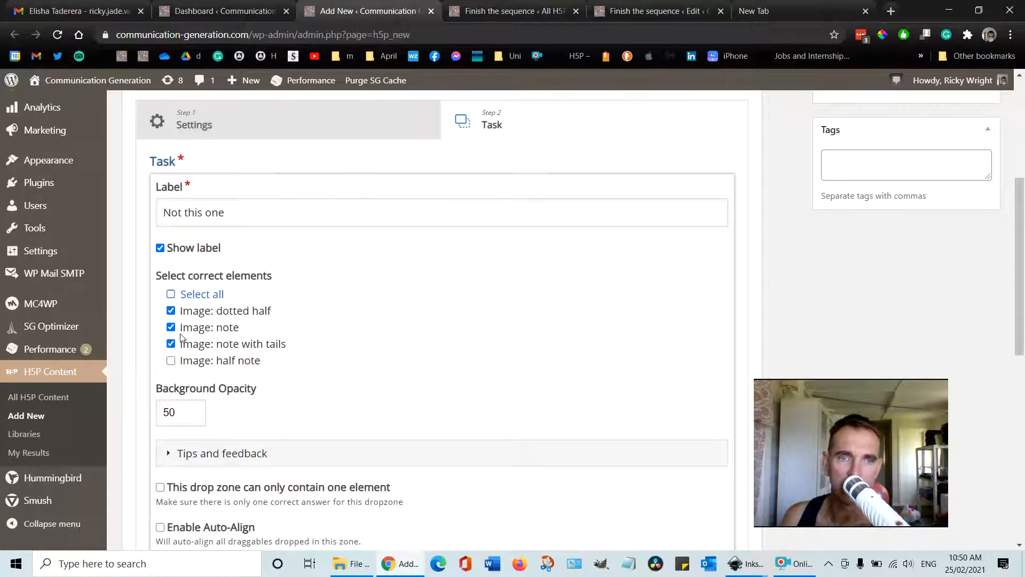
click(171, 294)
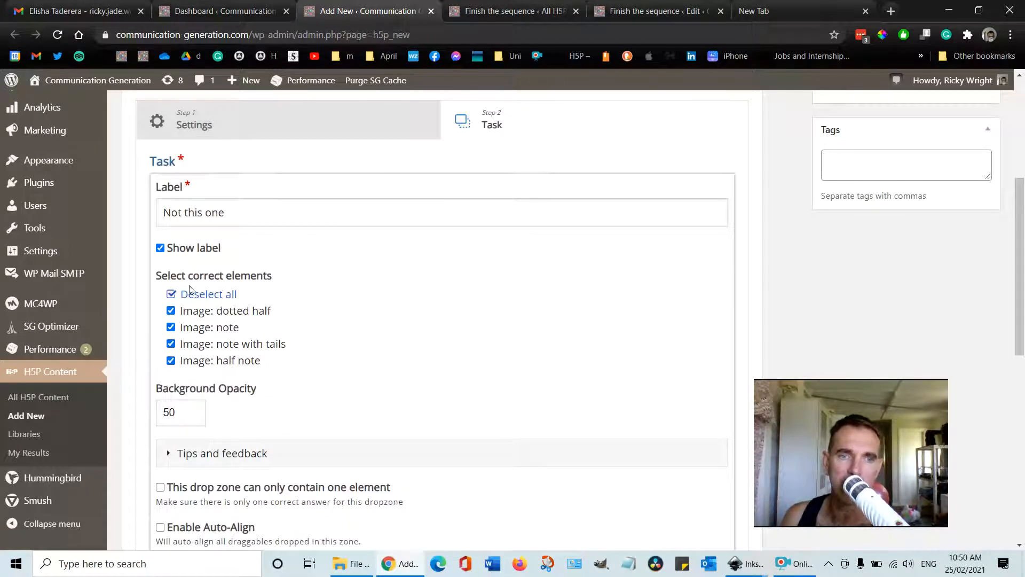
scroll(down, 3)
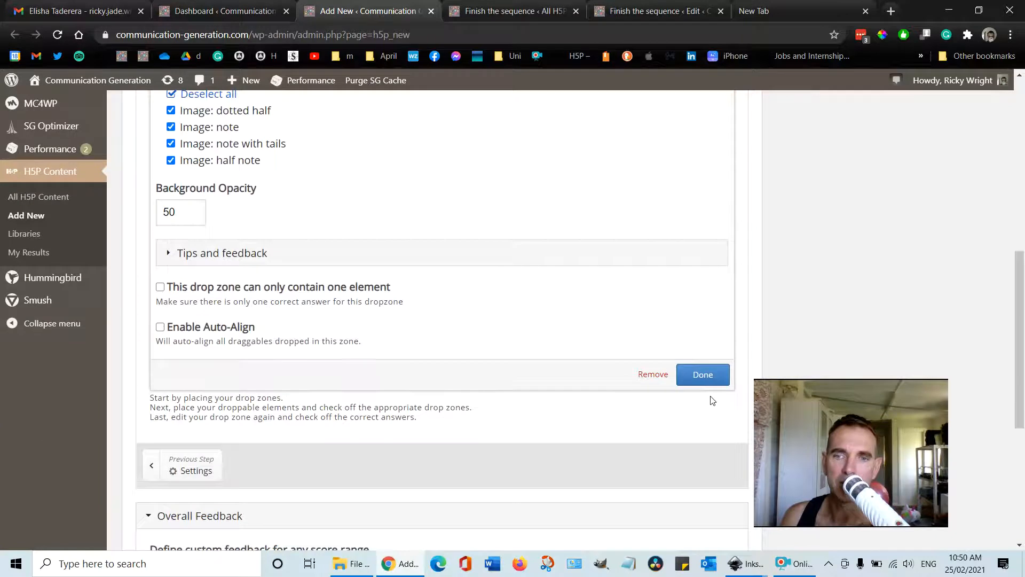
click(702, 374)
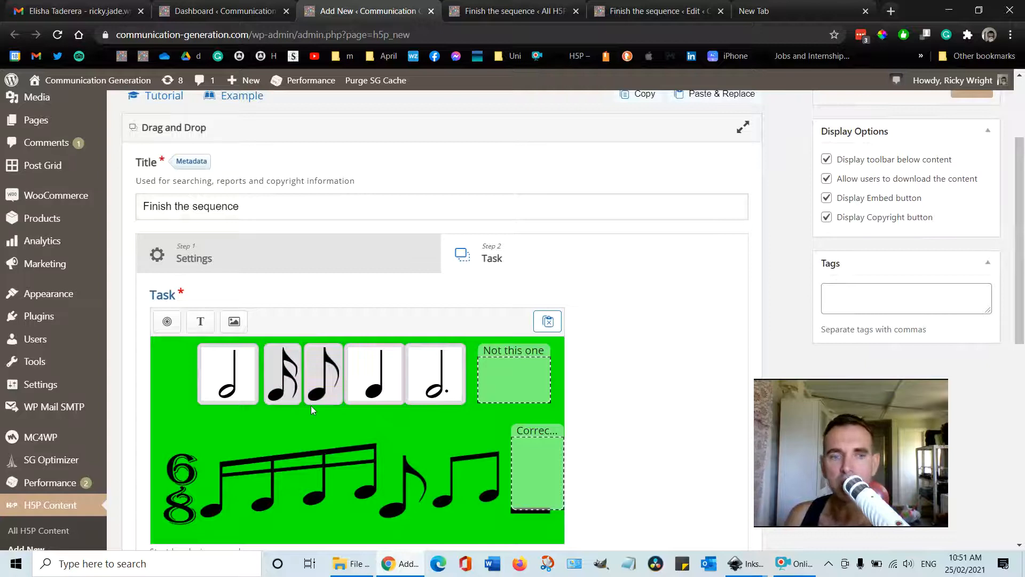
mouse_move(200, 321)
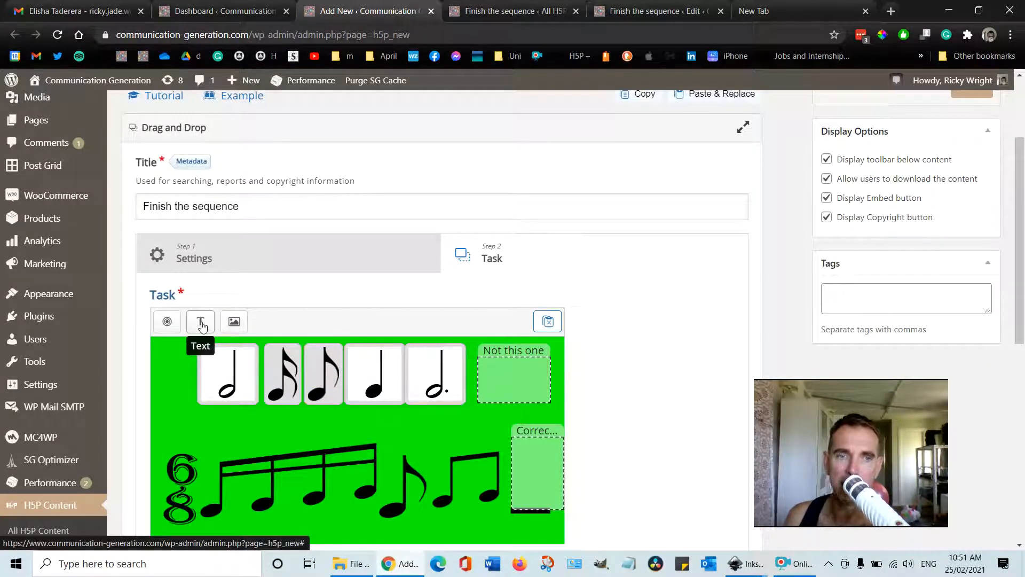
click(233, 321)
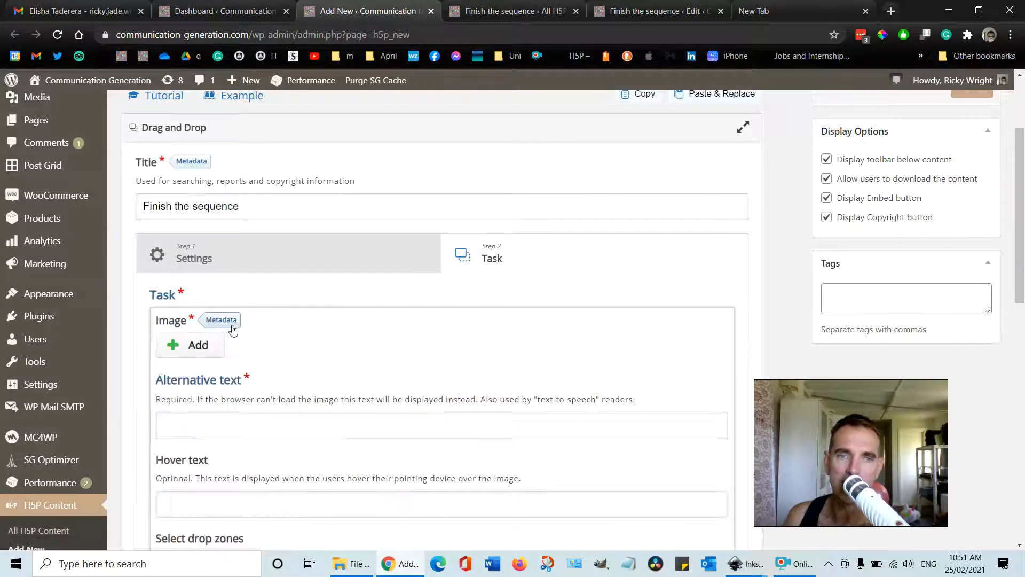
click(190, 345)
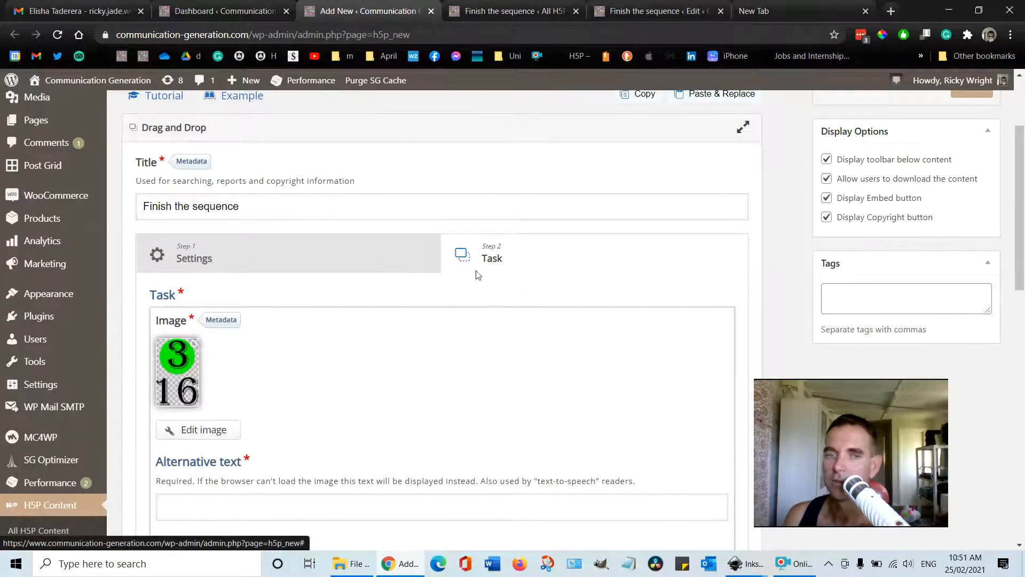
scroll(down, 3)
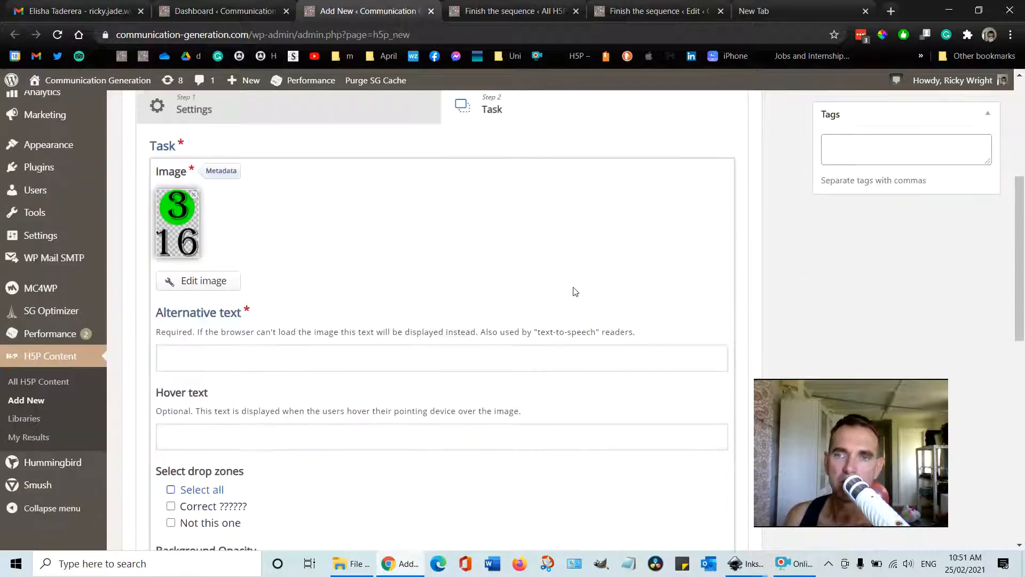
scroll(down, 3)
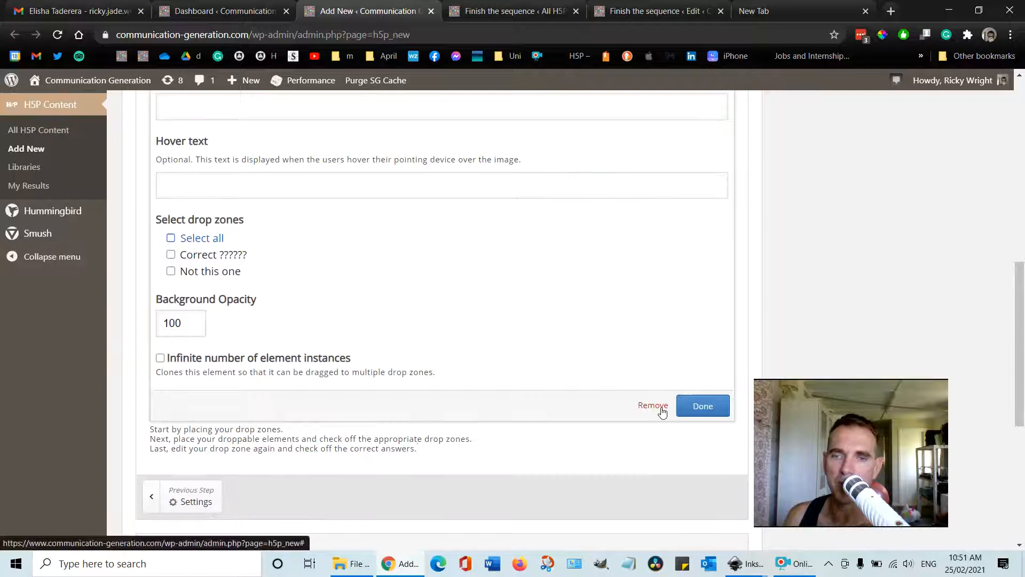
click(703, 406)
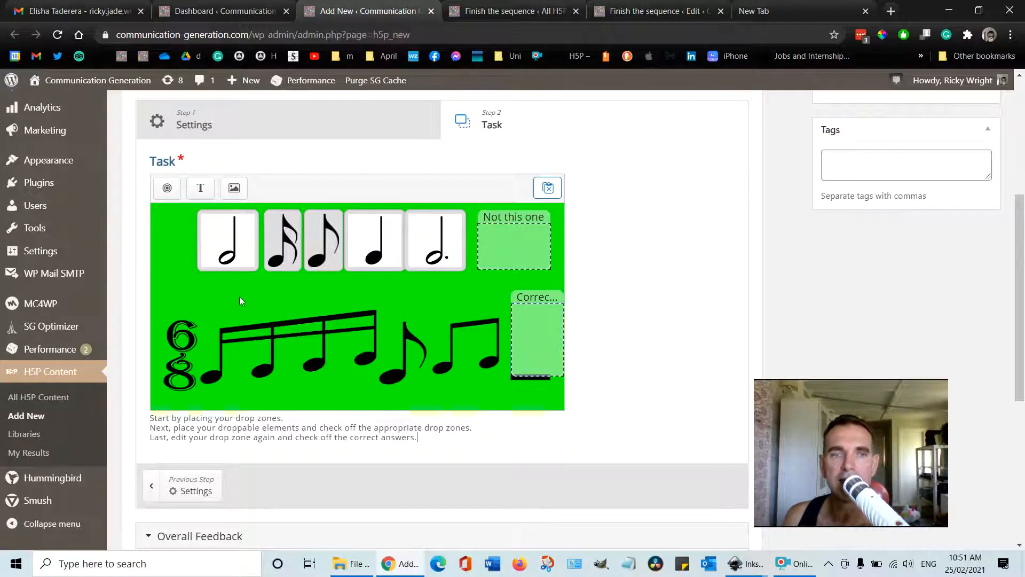
Delete the dotted half note piece from the task canvas and confirm its removal
click(226, 240)
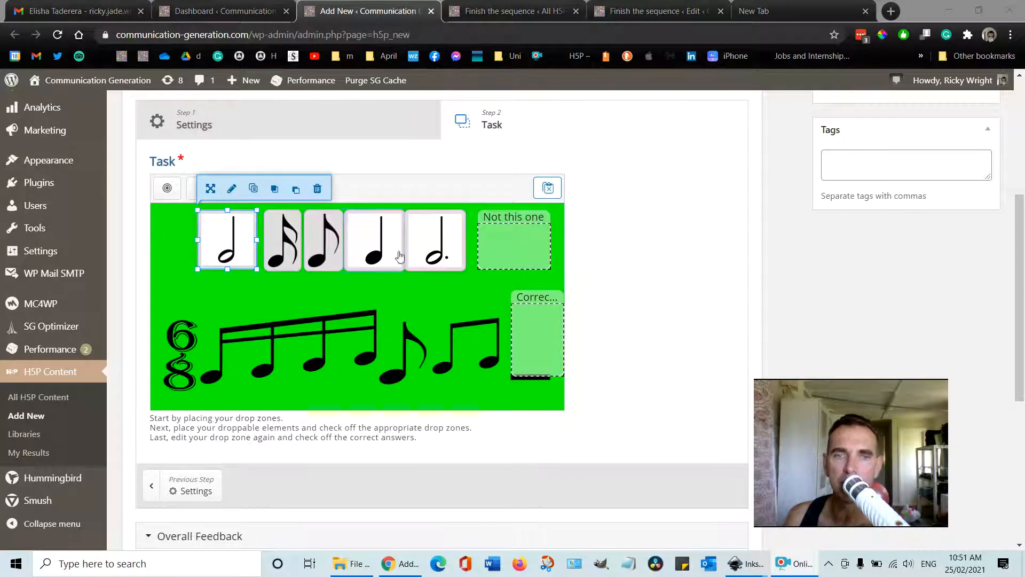
click(435, 241)
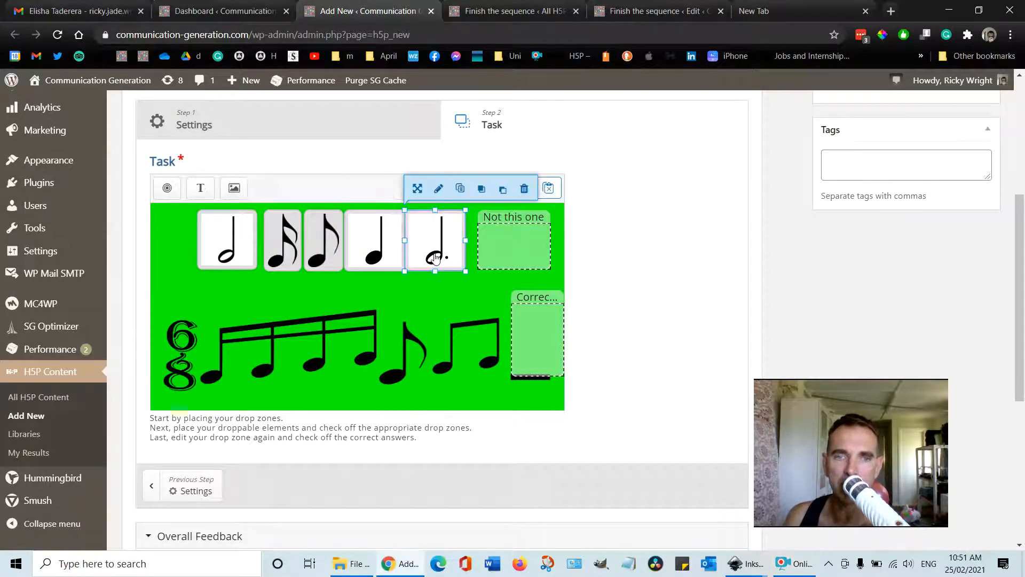
mouse_move(523, 188)
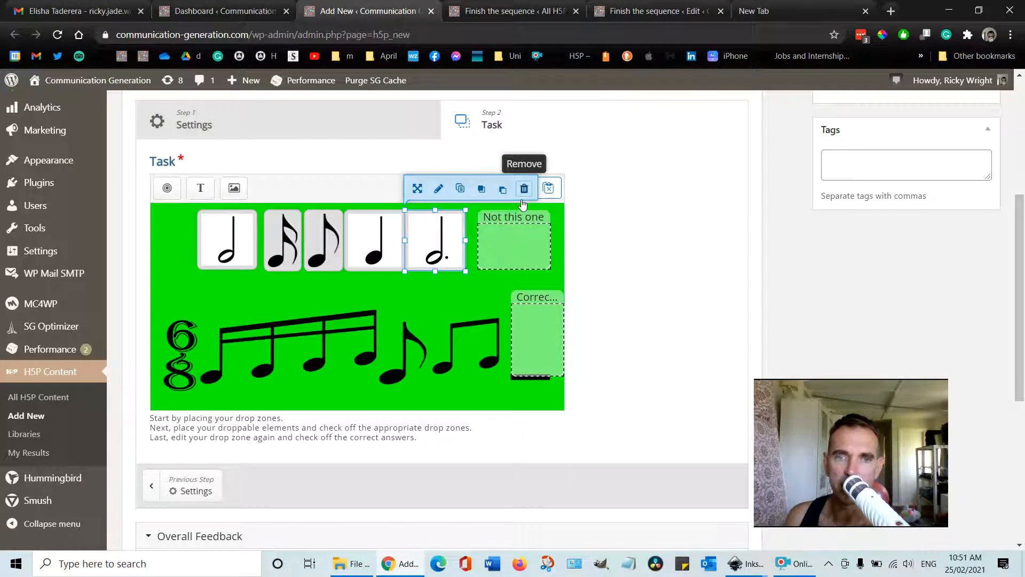
click(523, 188)
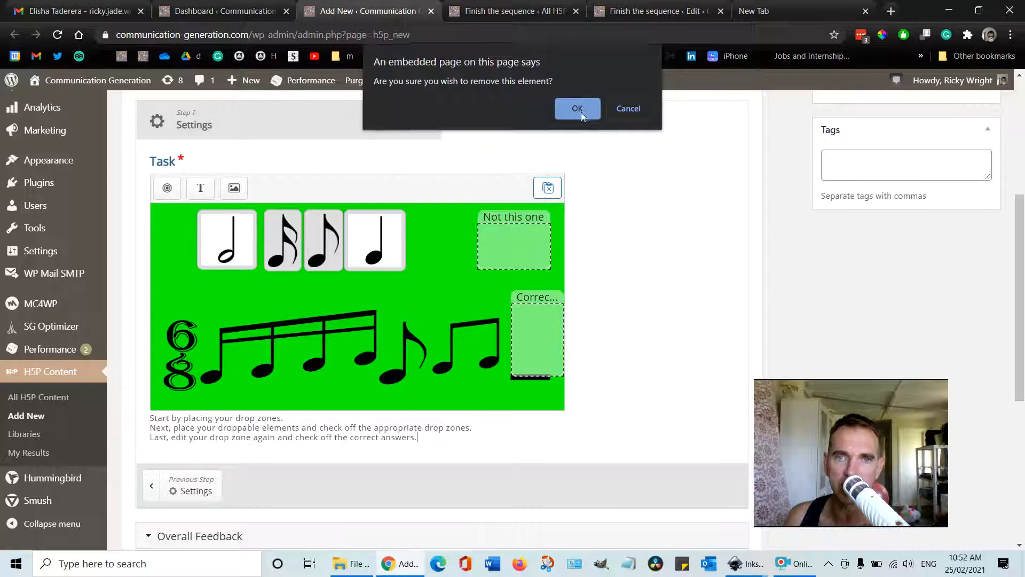
click(577, 109)
text(6 8)
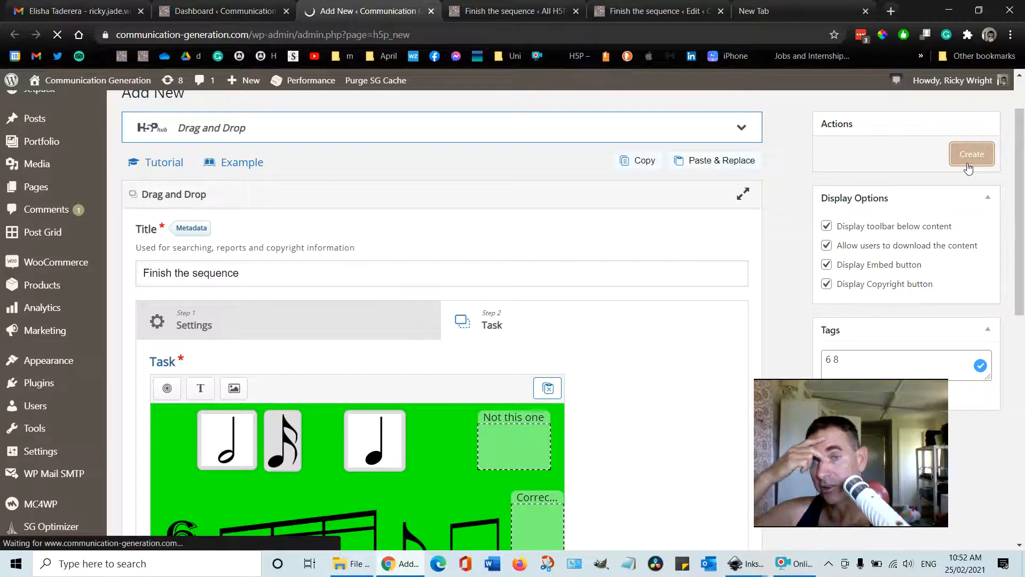
Create the game, drop the note pieces into their zones and Check for a 3/3 score
click(971, 154)
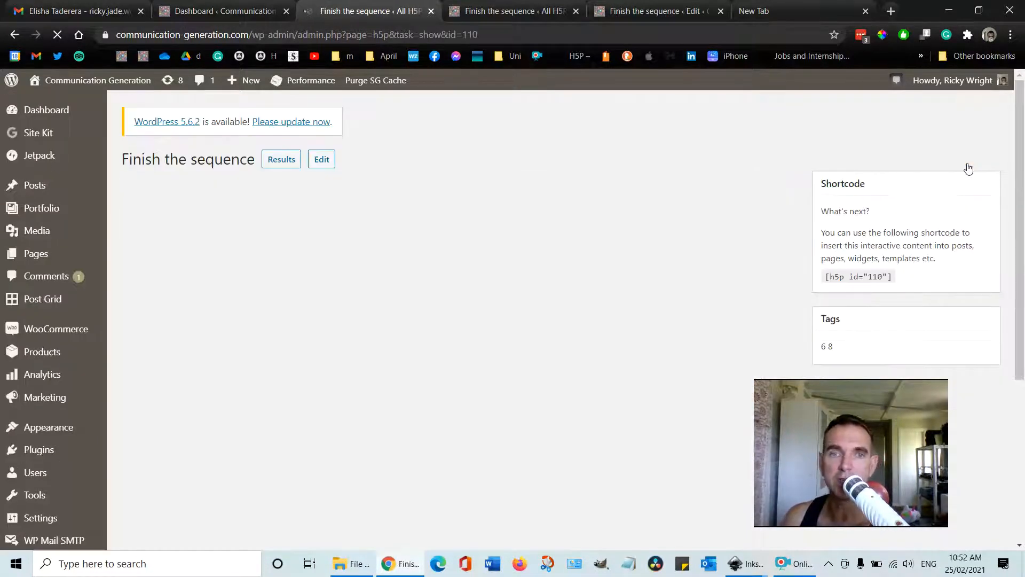
scroll(down, 3)
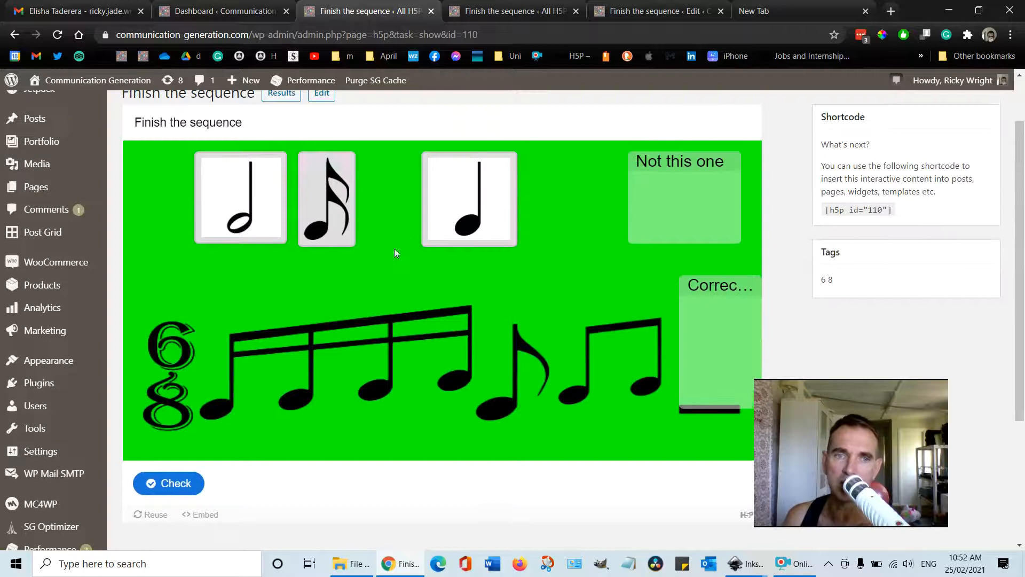
drag(468, 199, 666, 340)
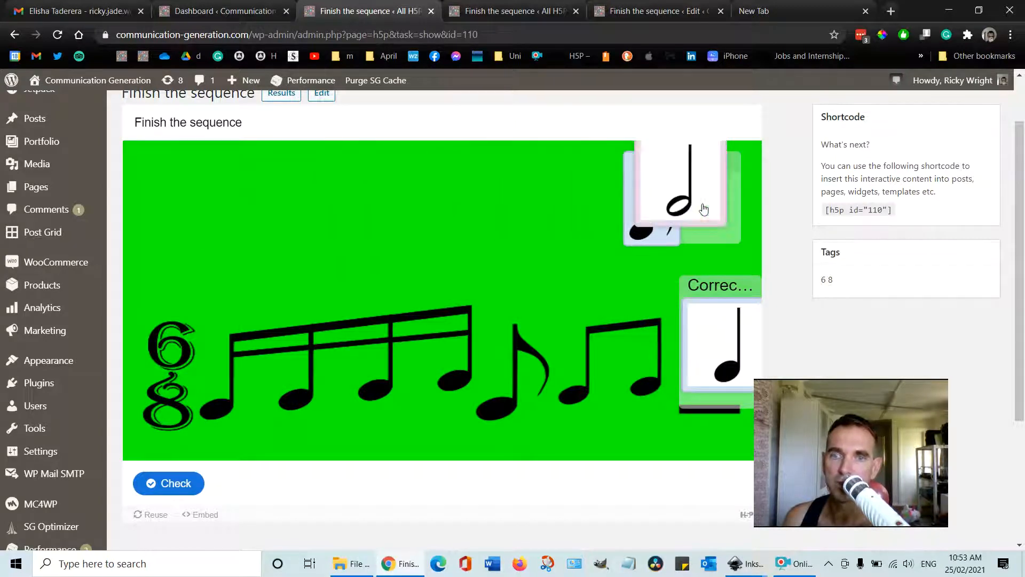
click(169, 483)
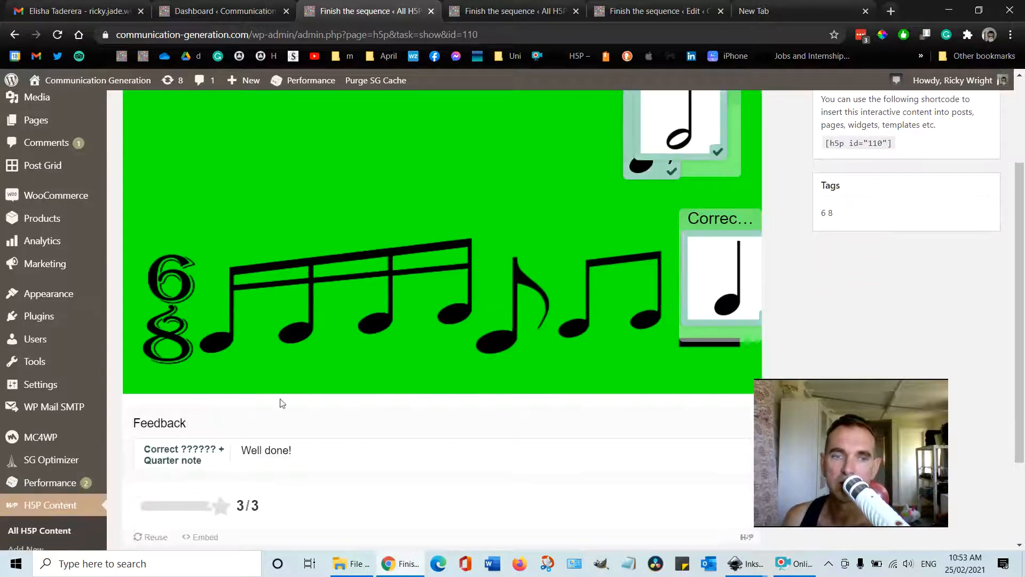
scroll(down, 3)
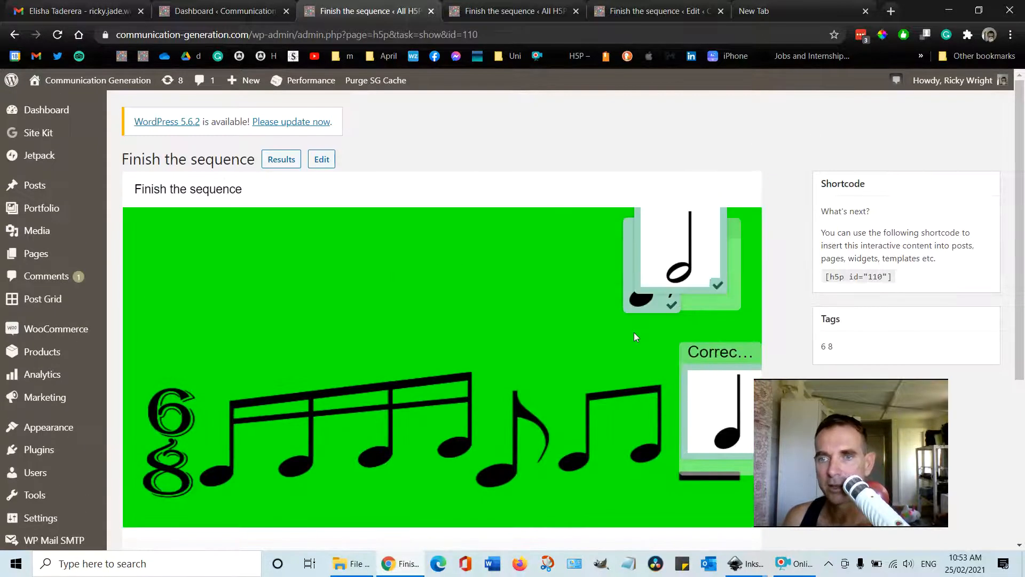
scroll(down, 3)
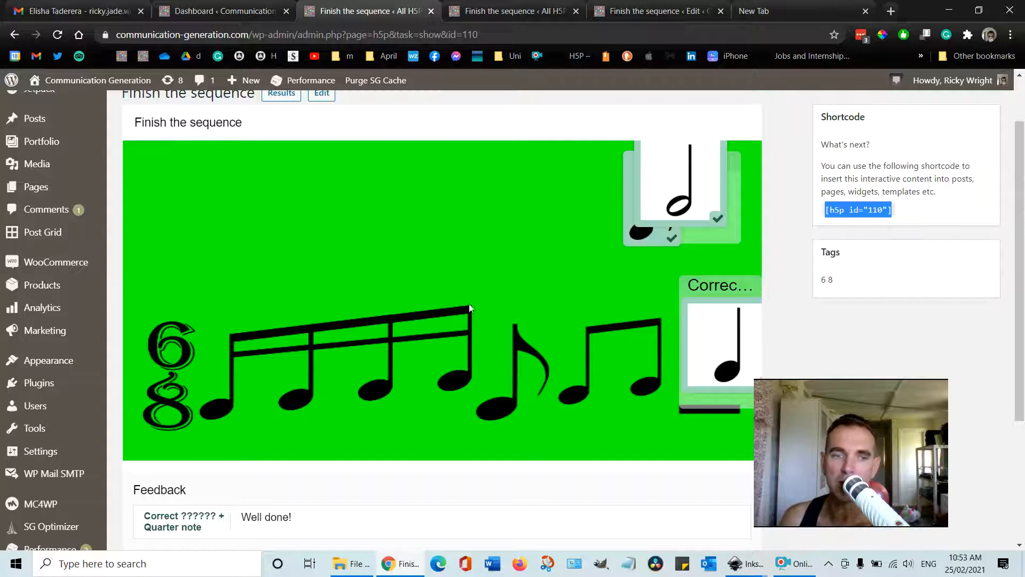
scroll(down, 3)
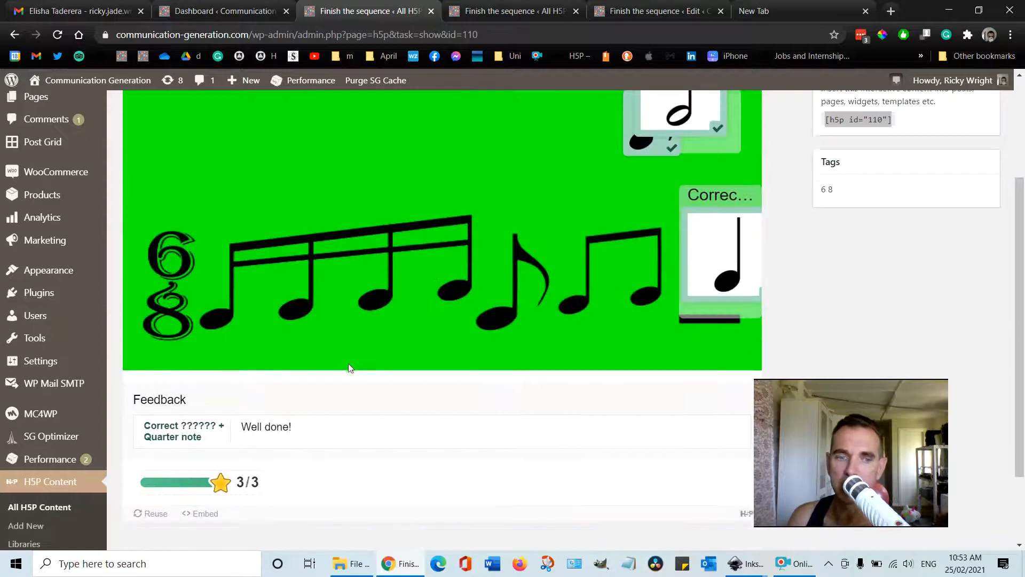
scroll(down, 3)
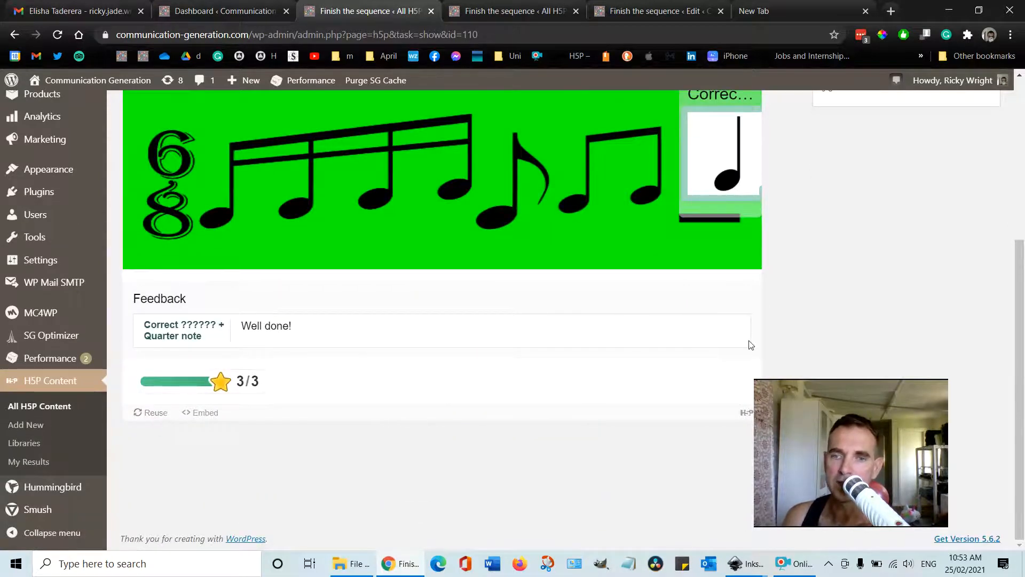